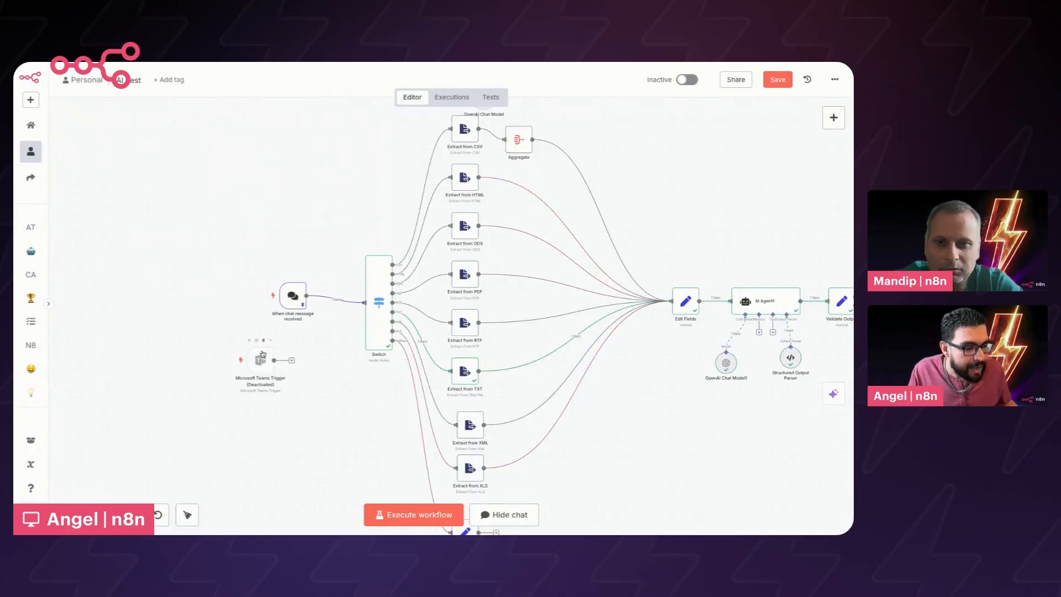
Open the 'When chat message received' trigger to see its pinned fake_resumes.txt output
double_click(261, 357)
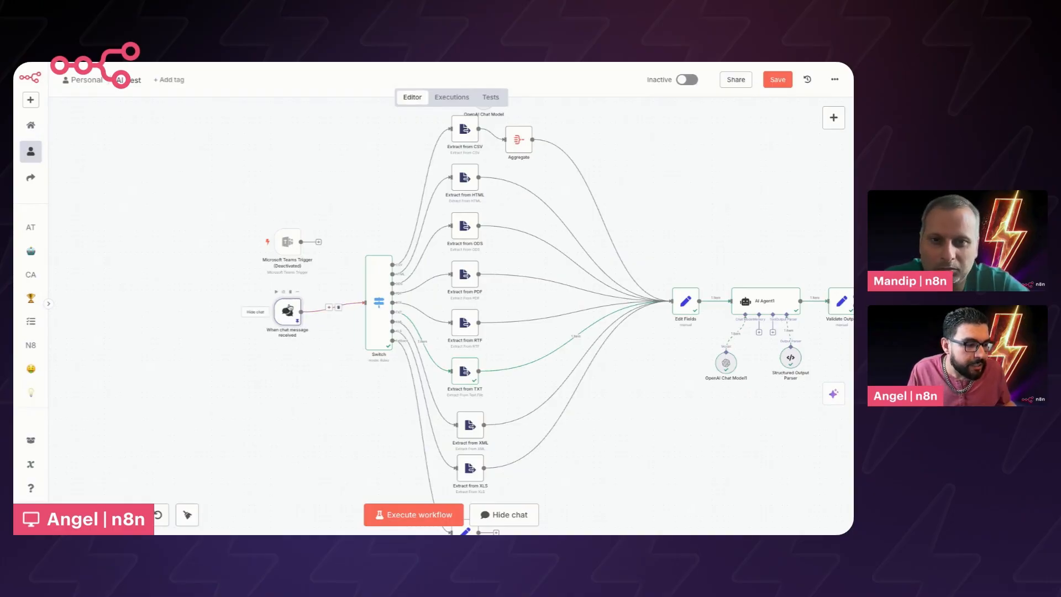
double_click(287, 310)
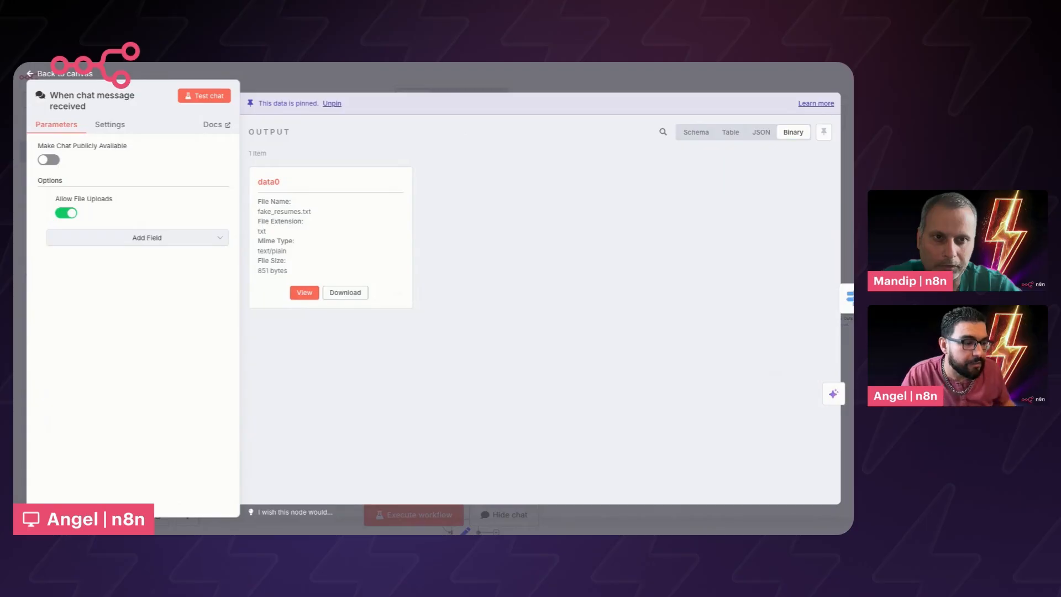
View the pinned resume file's plain-text contents, then return to the binary file list
click(303, 292)
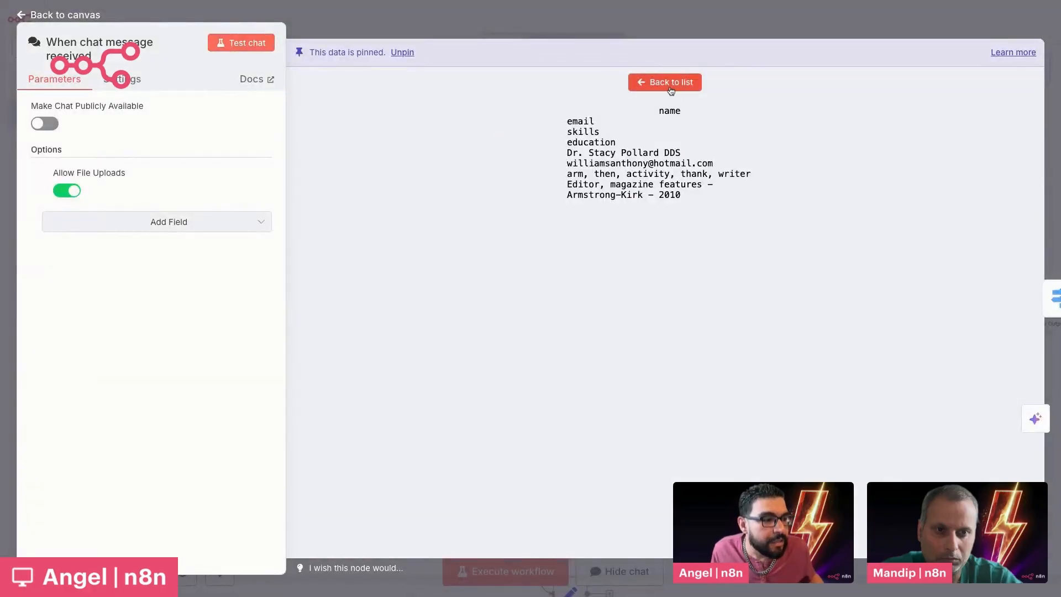
click(665, 82)
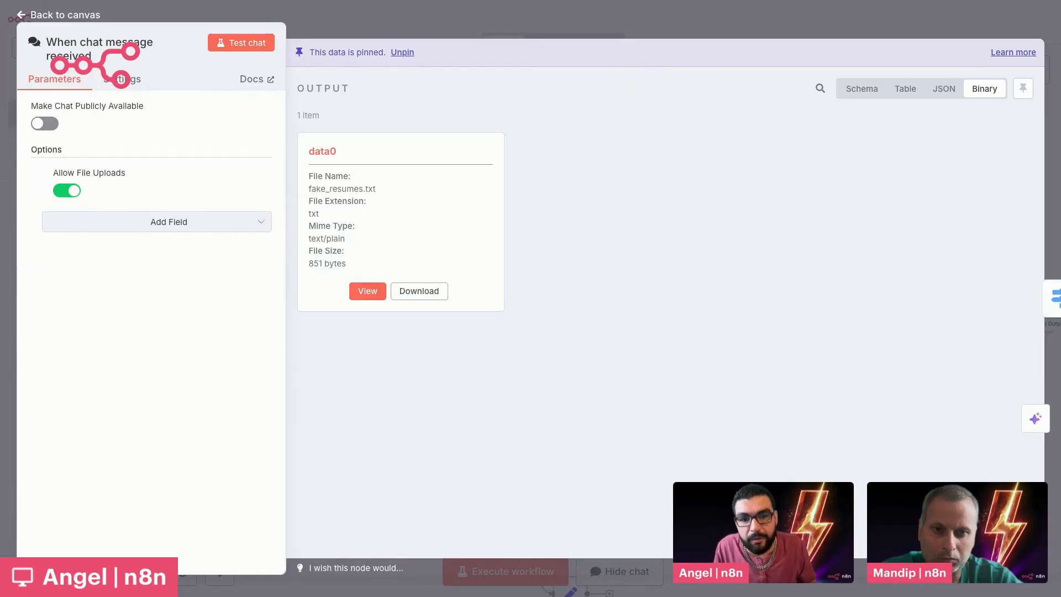
mouse_move(472, 82)
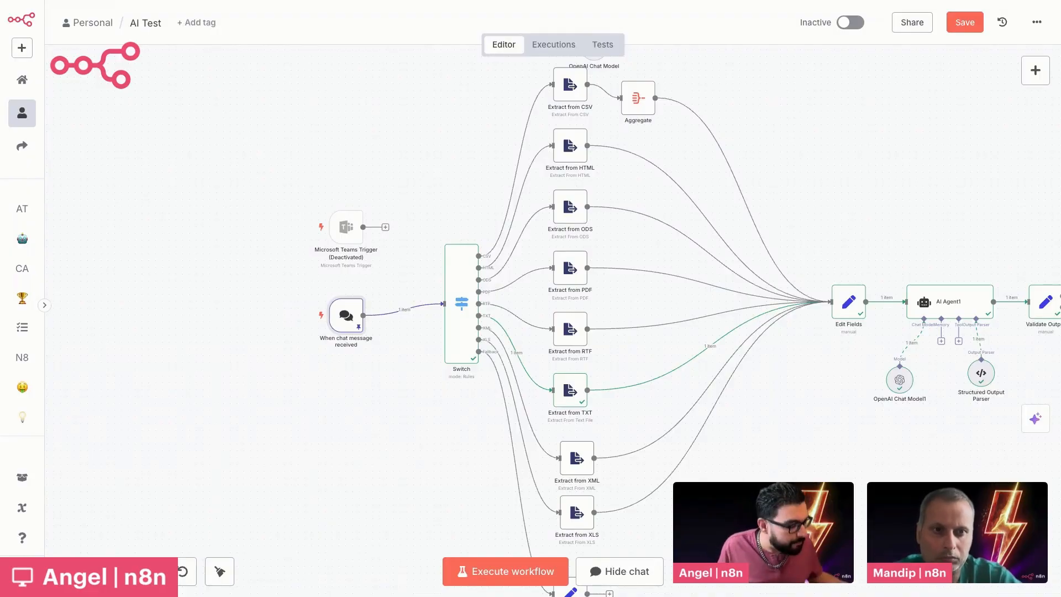
mouse_move(551, 232)
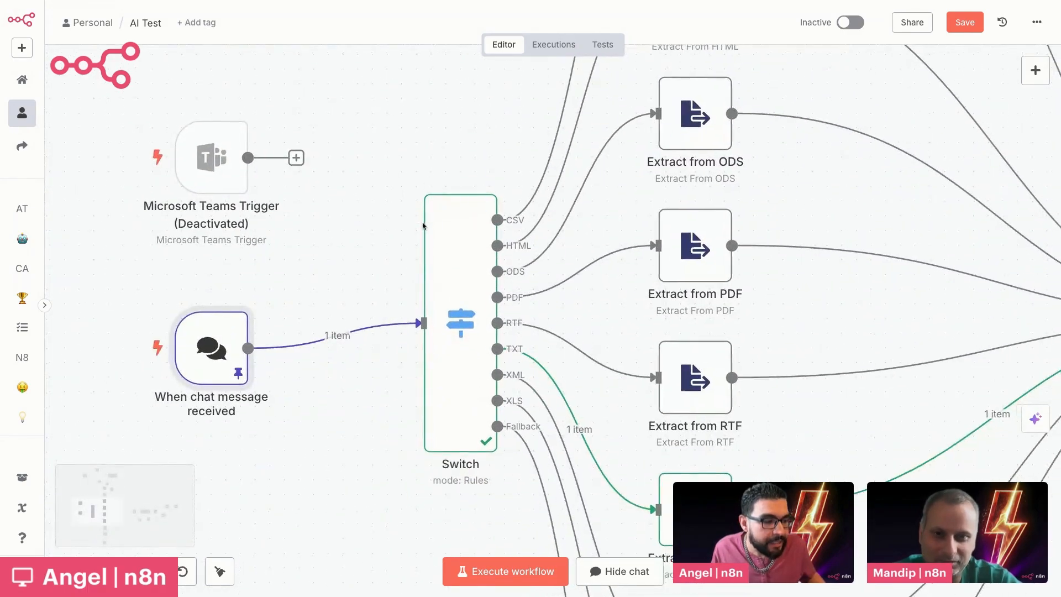
Open the Switch node to show its file-extension routing rules
double_click(460, 322)
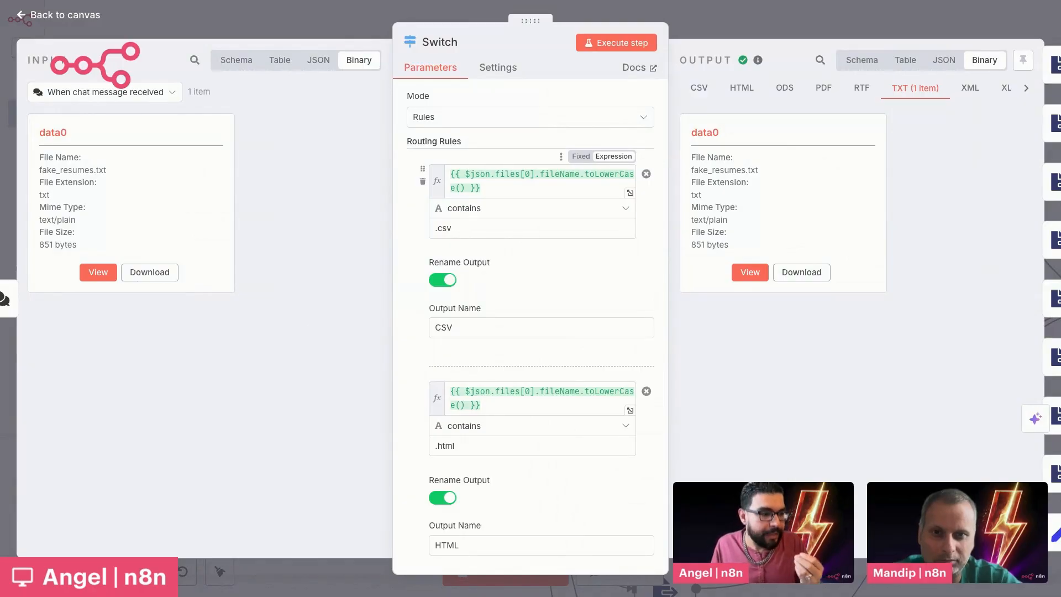
mouse_move(290, 136)
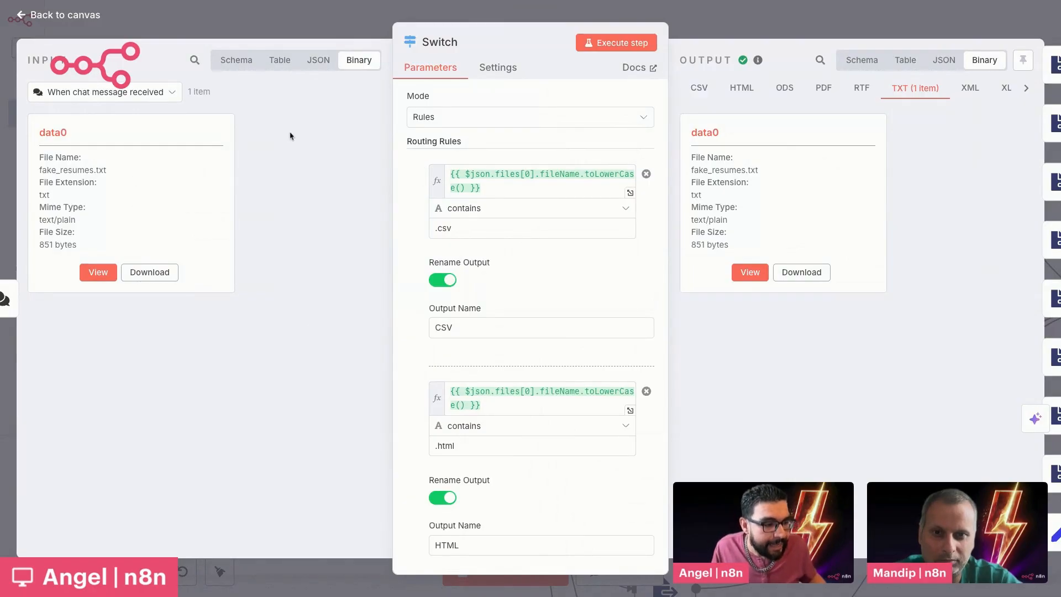
Review the routing rules down to the TXT rule, previewing its expression result fake_resumes.txt
click(536, 180)
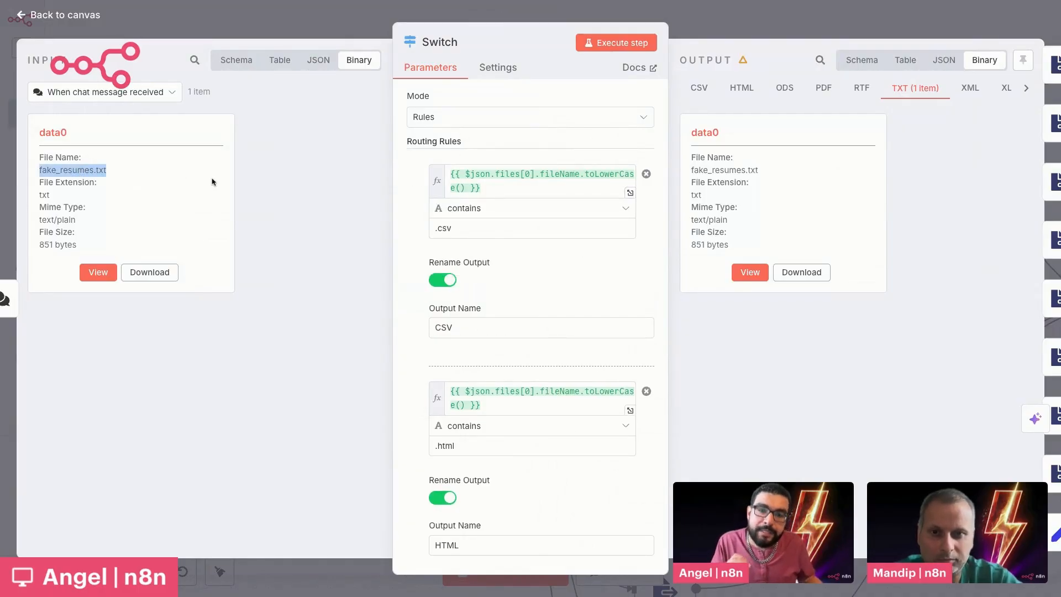
mouse_move(106, 180)
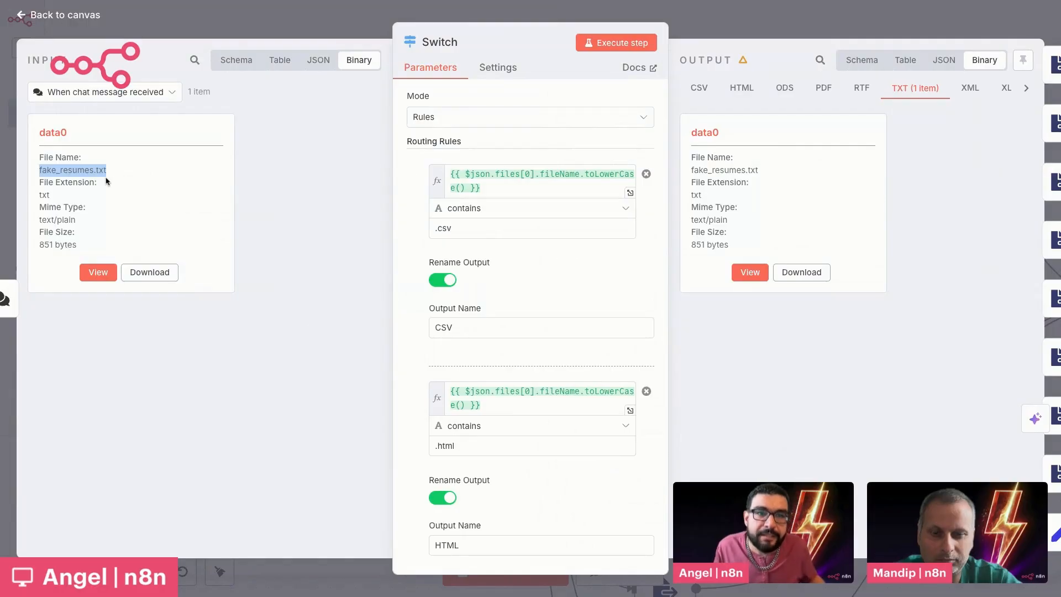
mouse_move(26, 191)
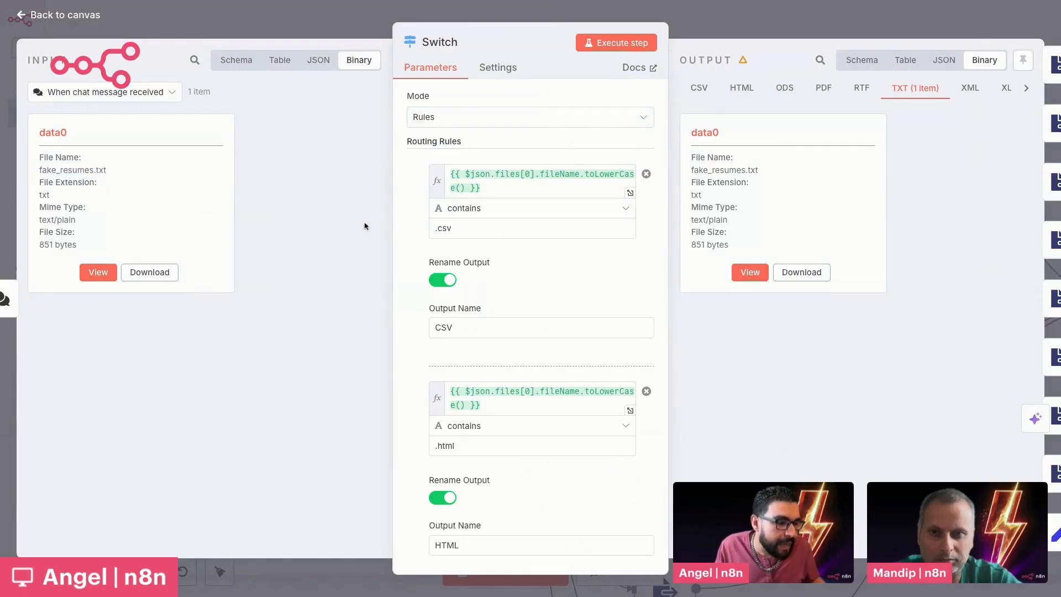
scroll(down, 3)
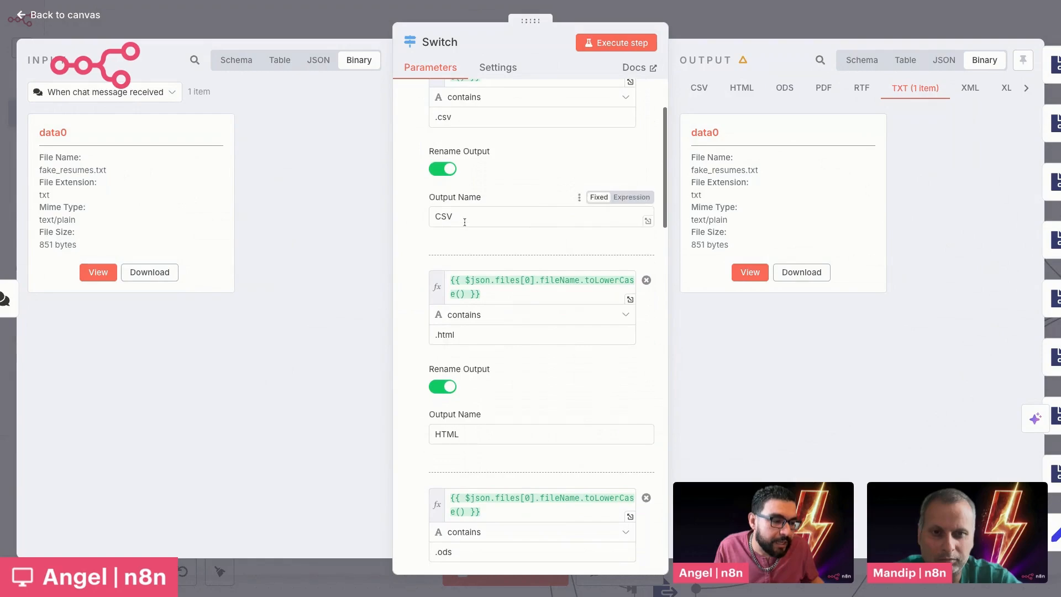
scroll(down, 3)
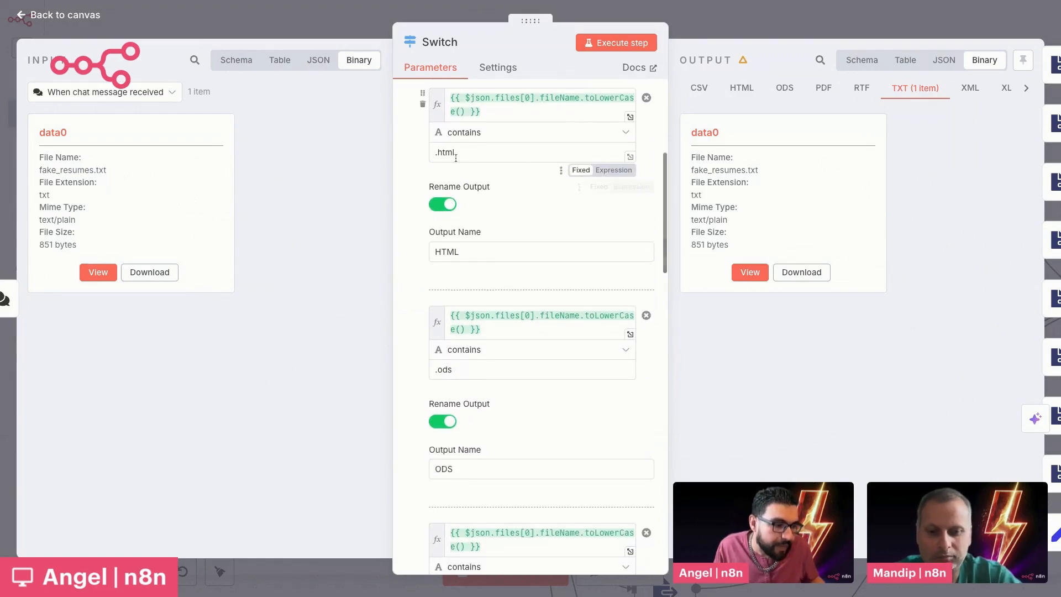
scroll(down, 3)
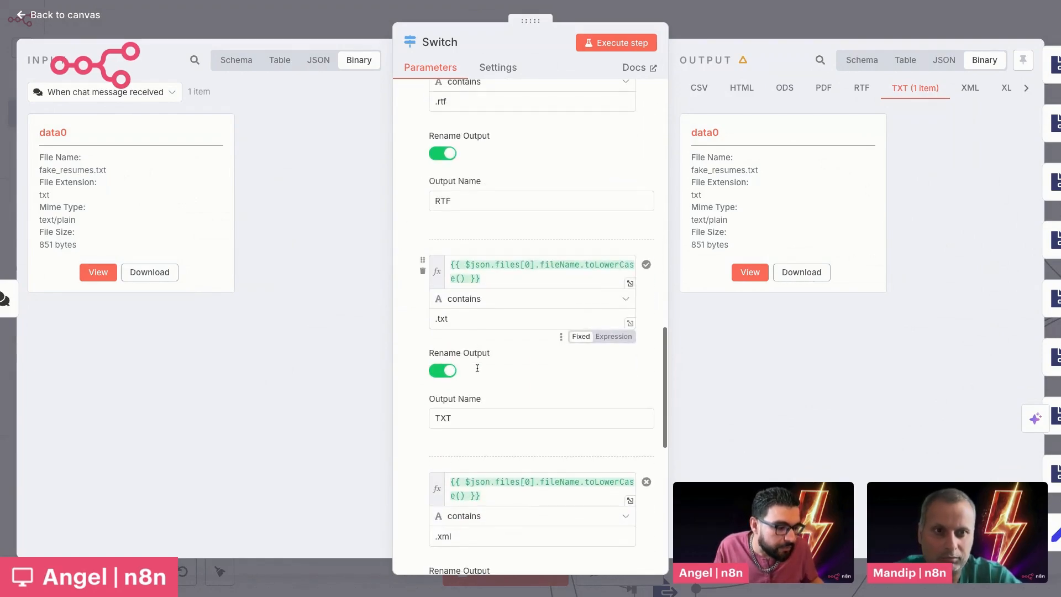
click(542, 271)
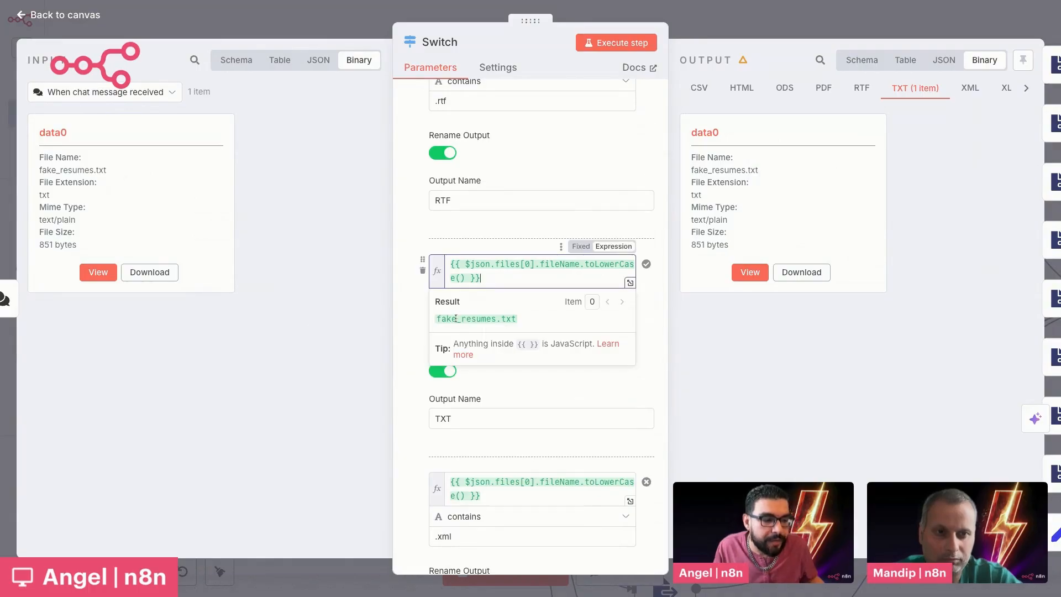
mouse_move(511, 258)
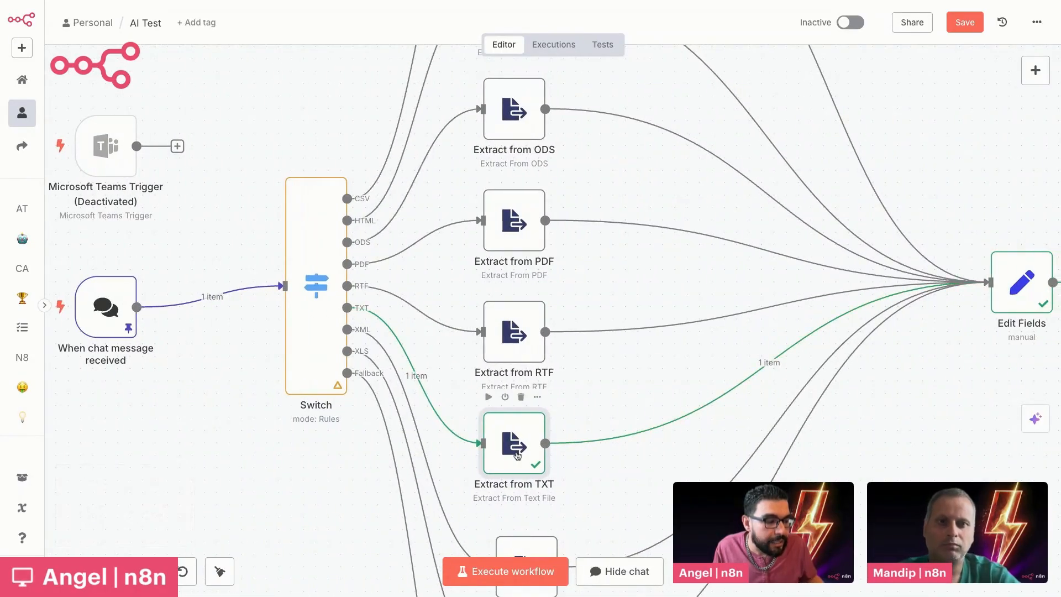
Open the Extract from TXT node to show the extracted resume text
double_click(514, 443)
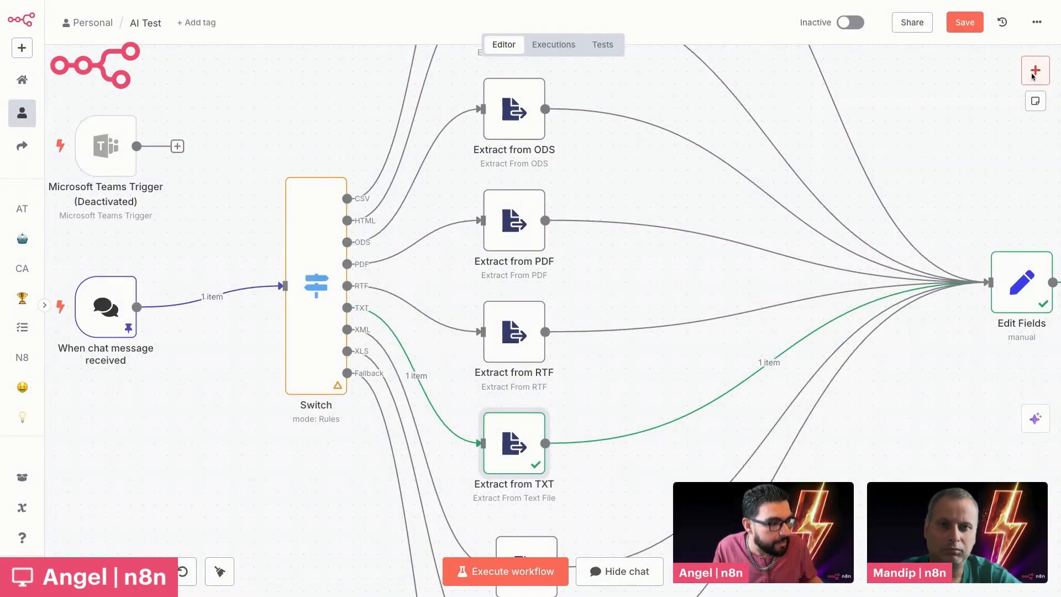
text(bi)
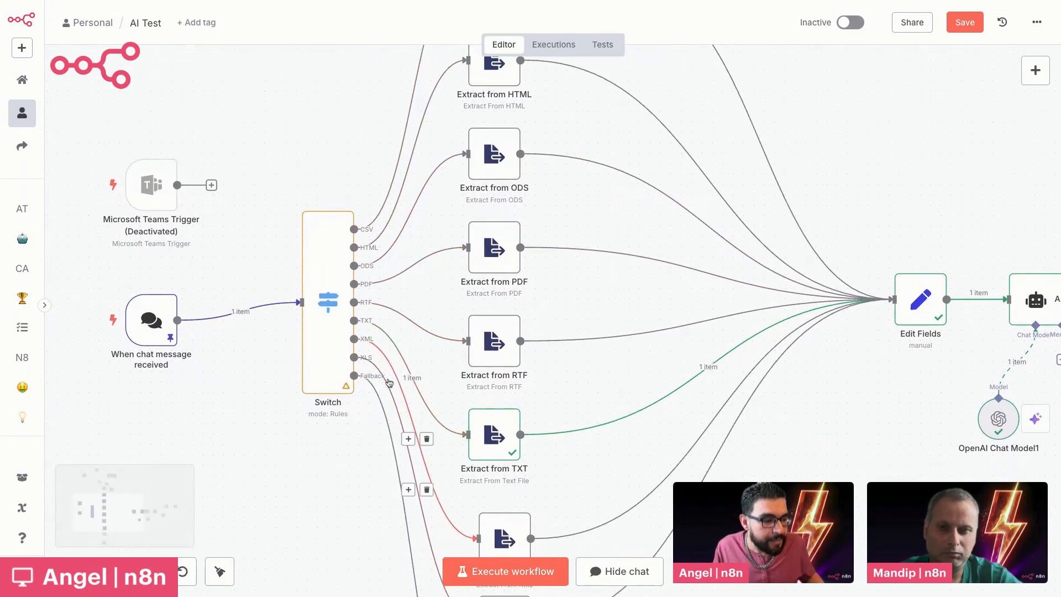
double_click(494, 434)
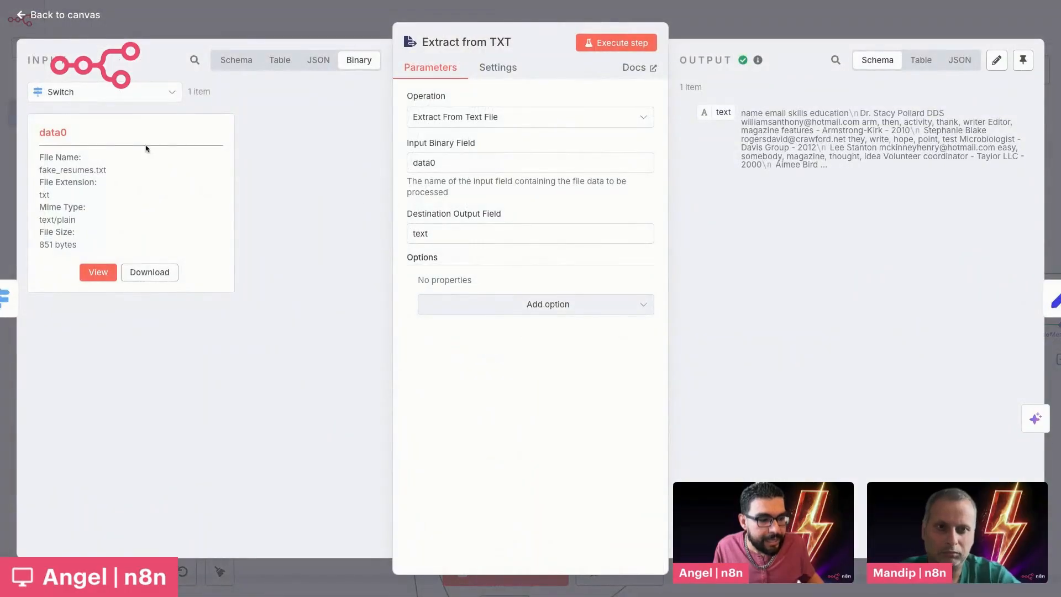
mouse_move(98, 185)
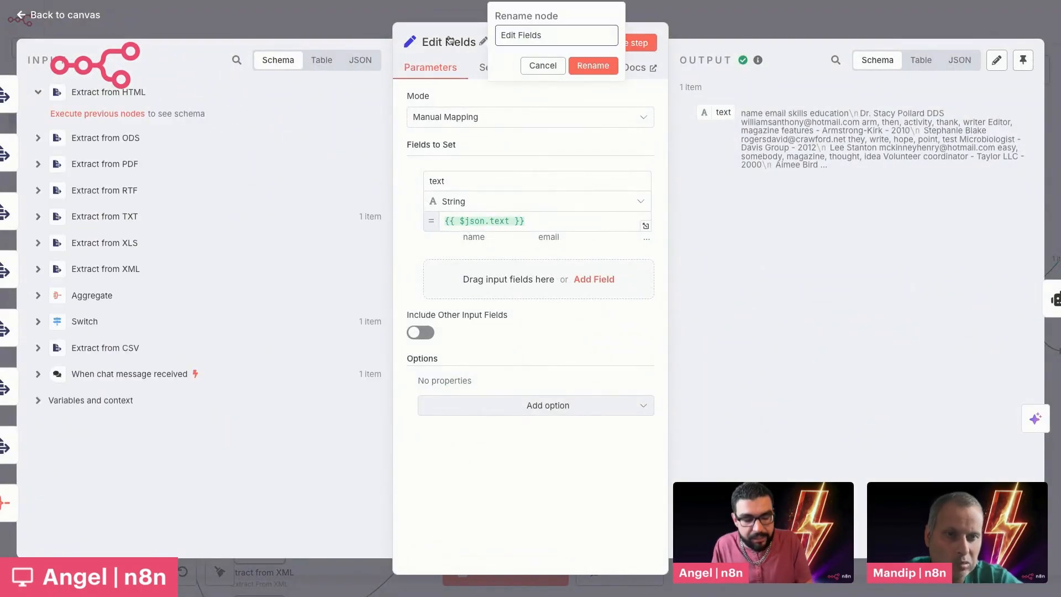
Open the Merge Text Output node and expand its text expression showing the full resume result
text(Merge)
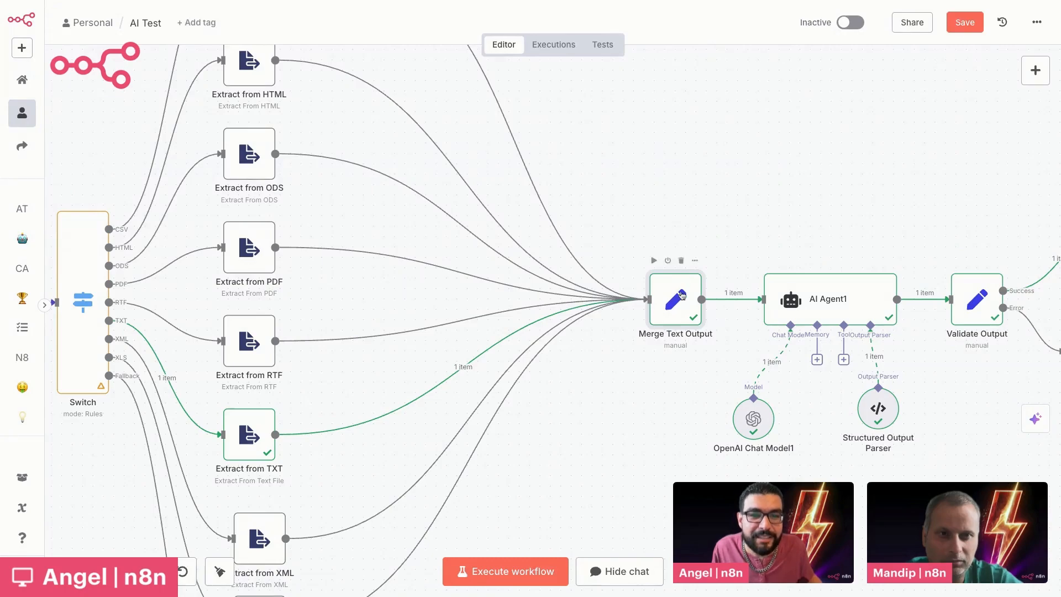
double_click(675, 298)
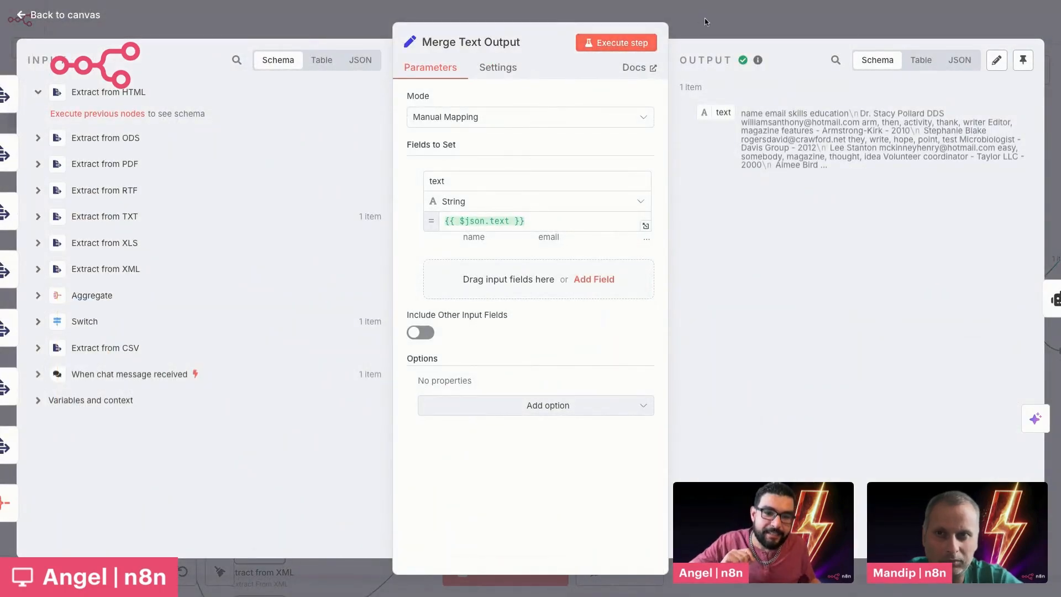
click(55, 14)
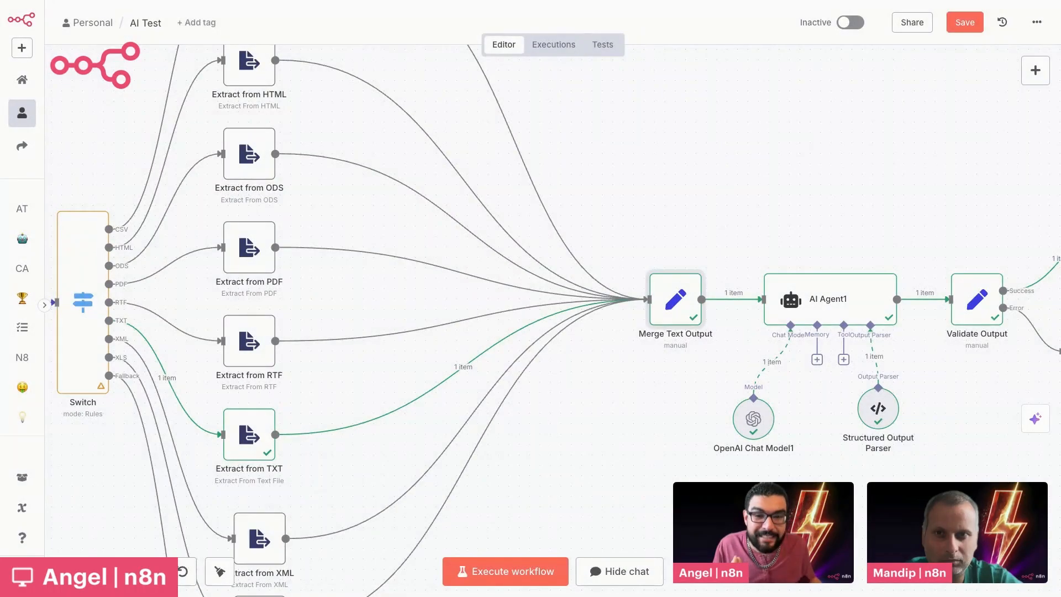
mouse_move(648, 144)
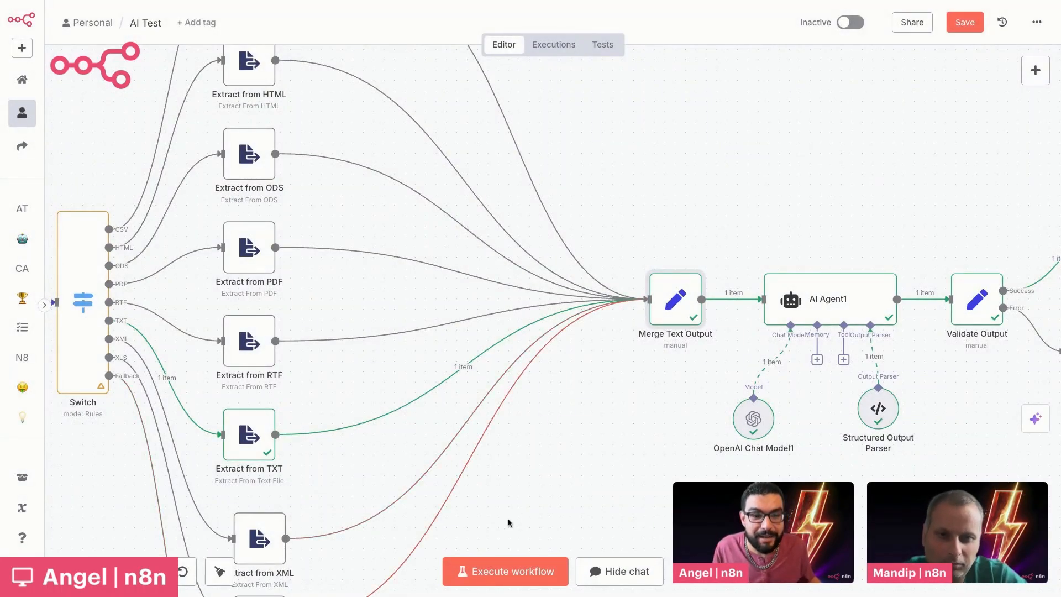
mouse_move(674, 301)
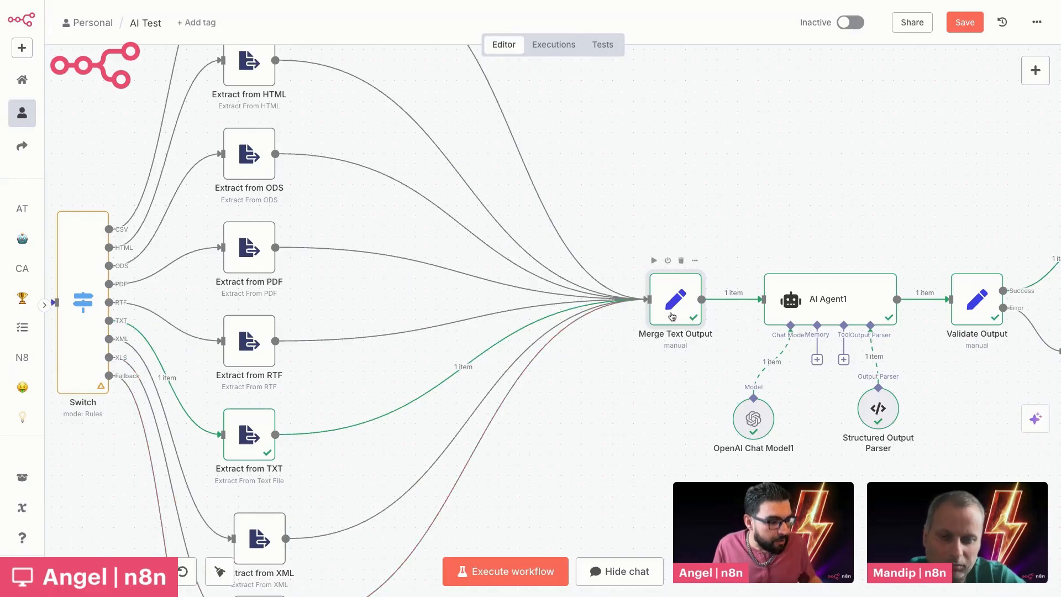
double_click(674, 299)
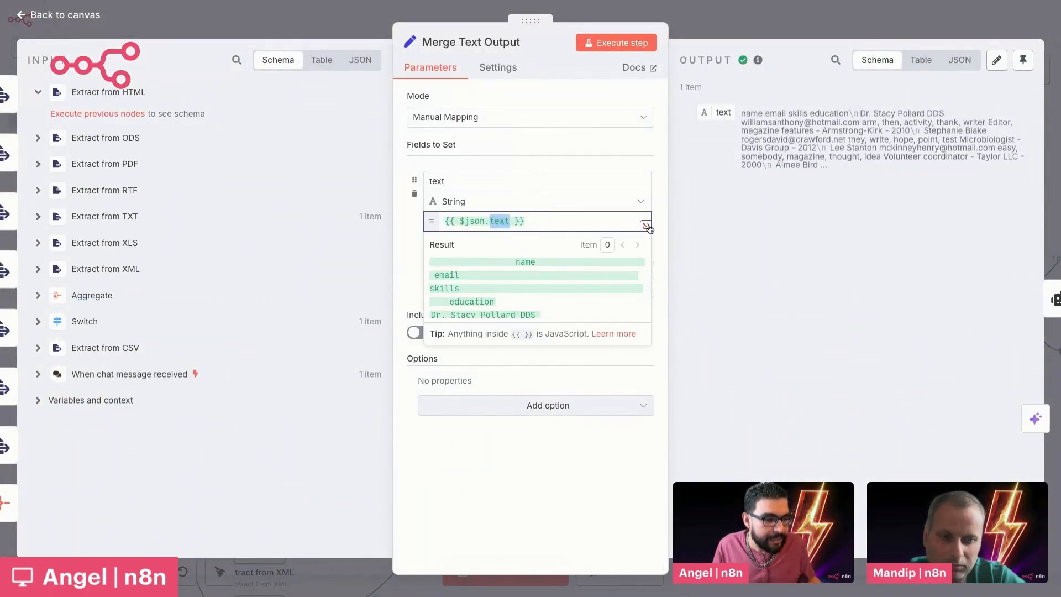
click(646, 222)
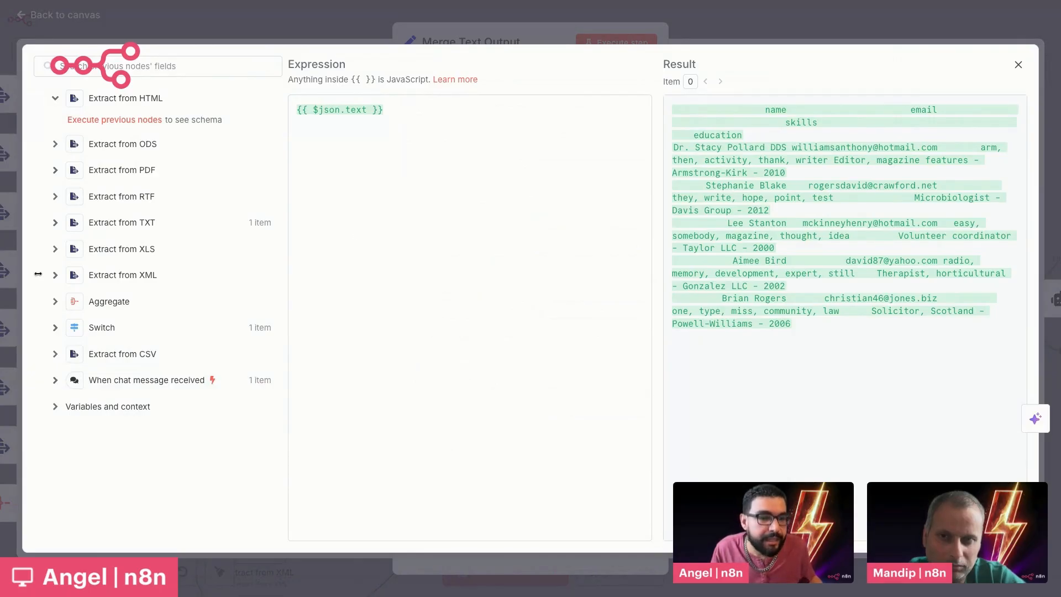
mouse_move(694, 33)
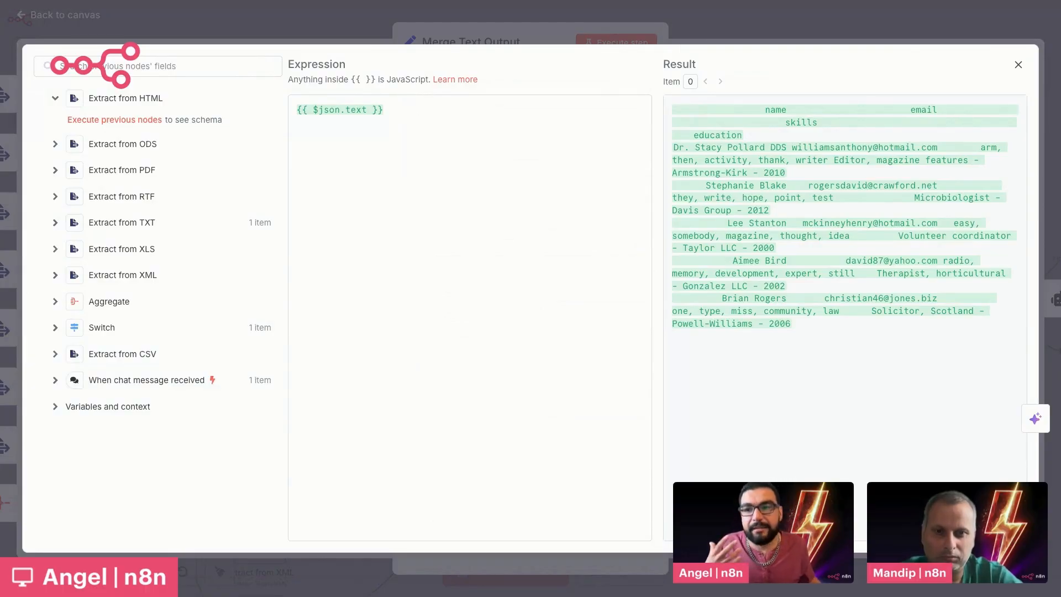
mouse_move(685, 33)
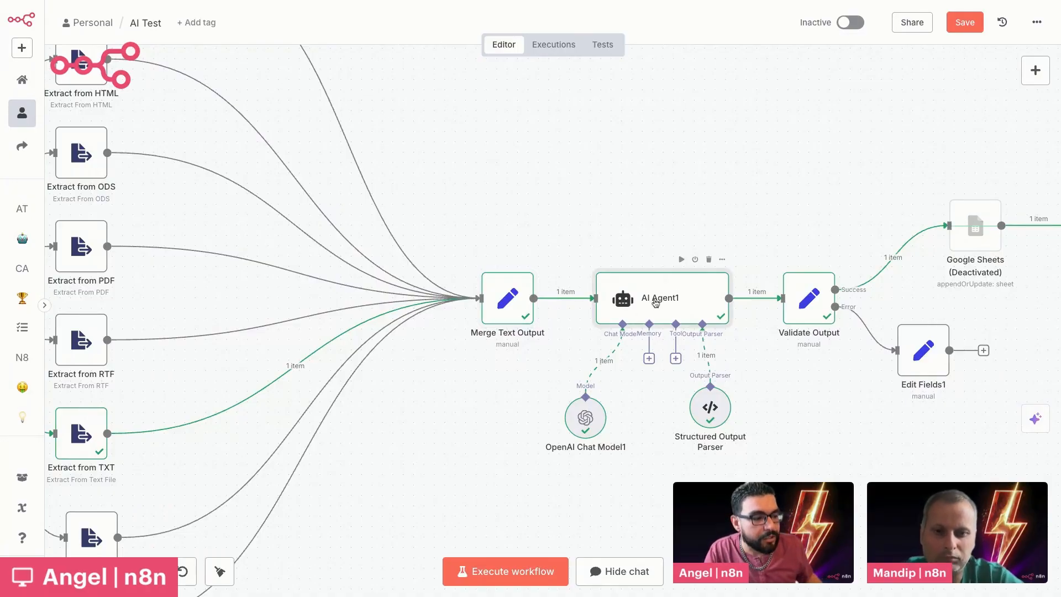
Open the AI Agent1 node and reveal its System Message option
double_click(660, 297)
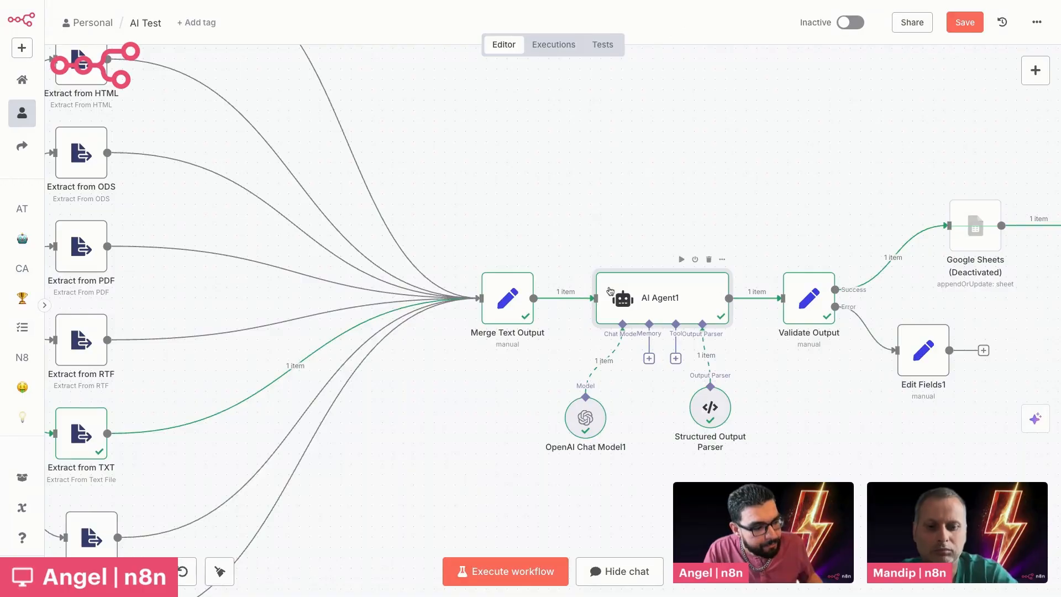
double_click(661, 297)
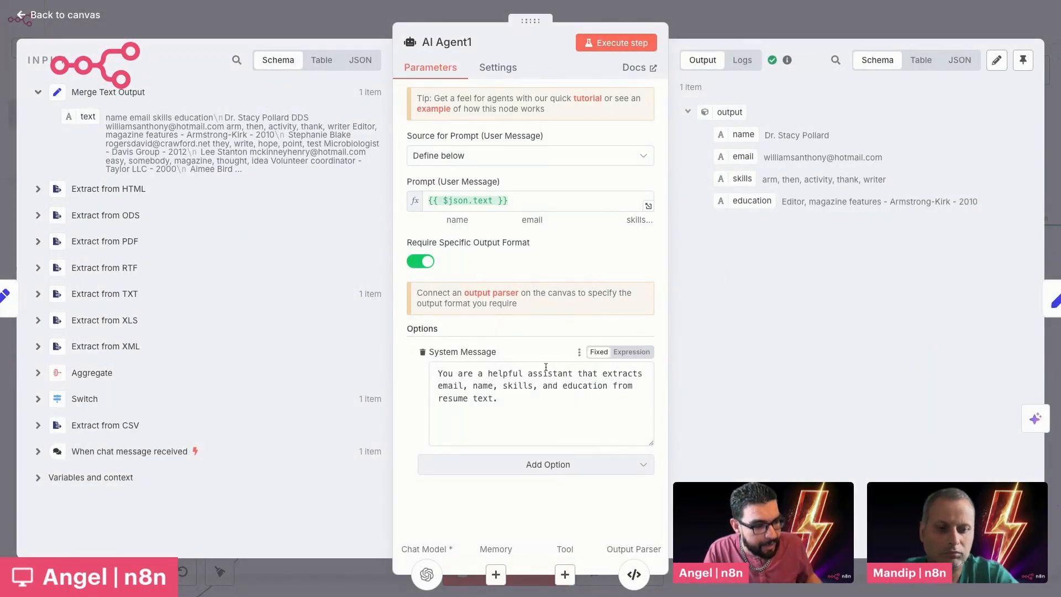
mouse_move(487, 371)
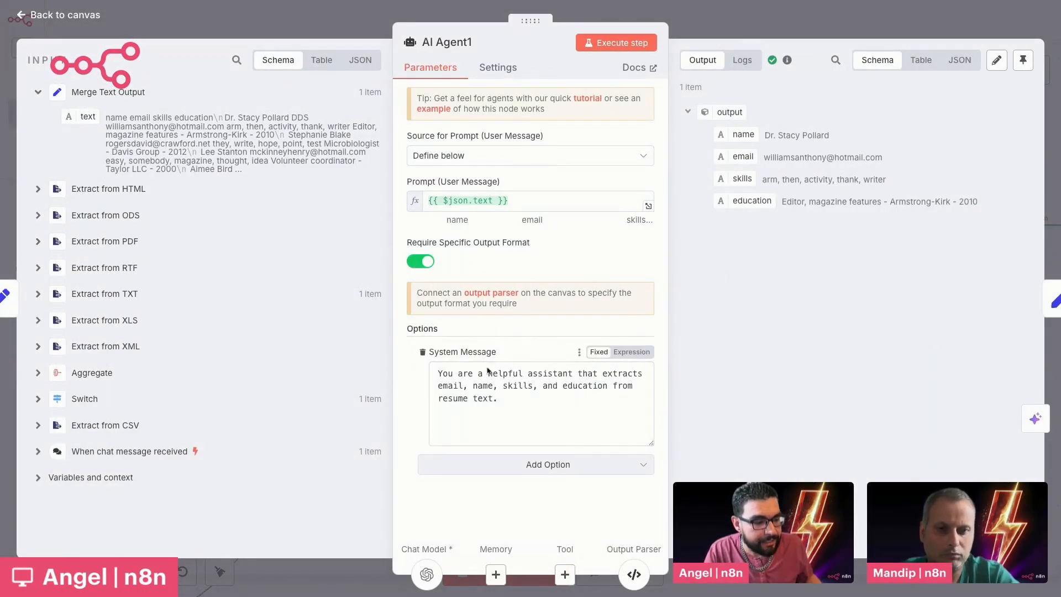
click(548, 464)
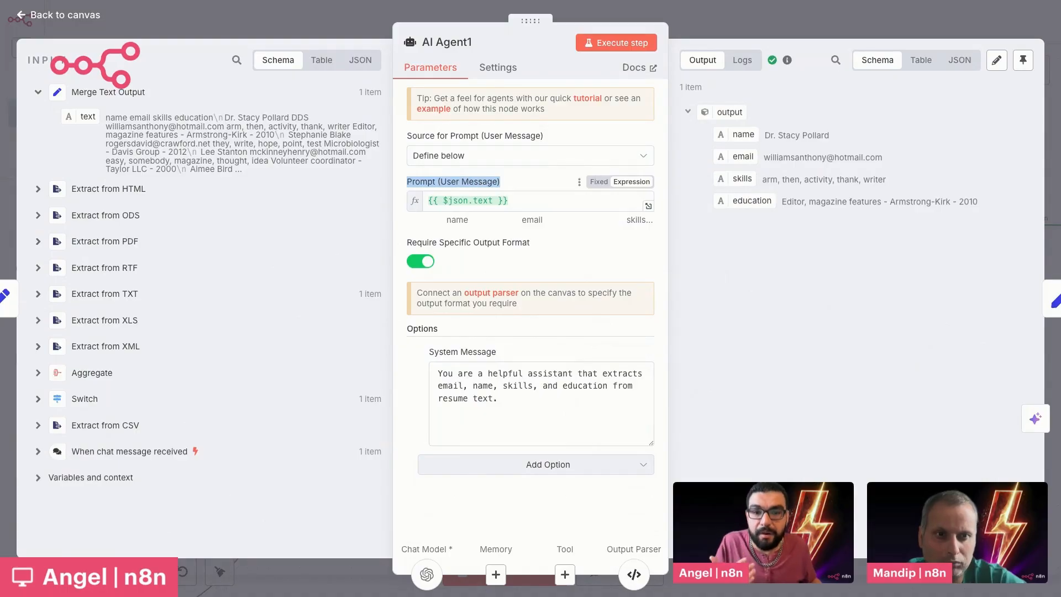
Select the resume-extraction system message for review and dismiss the prompt's result preview
triple_click(541, 385)
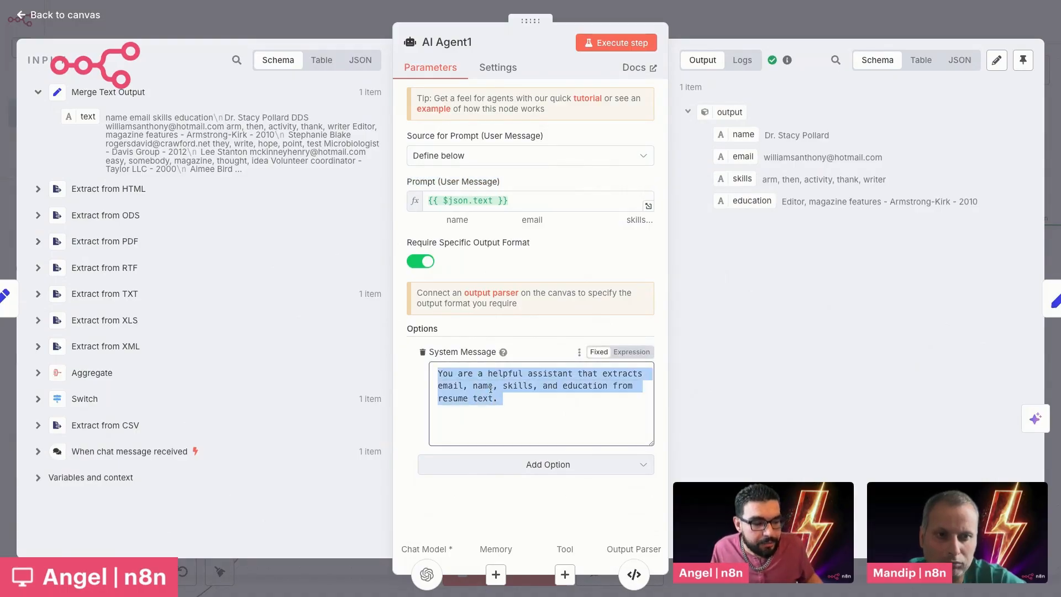
click(481, 373)
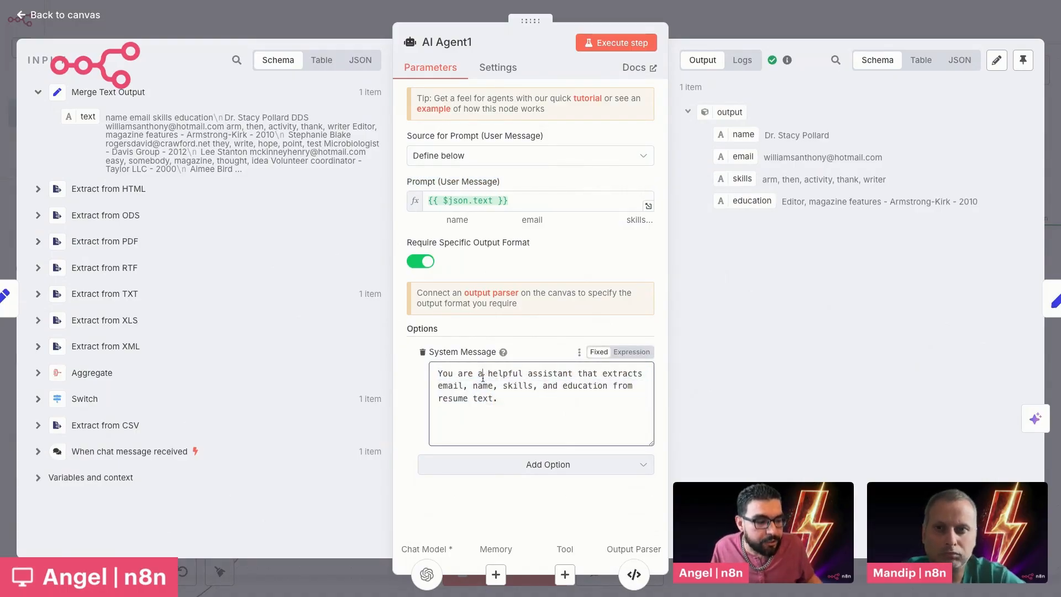
triple_click(536, 385)
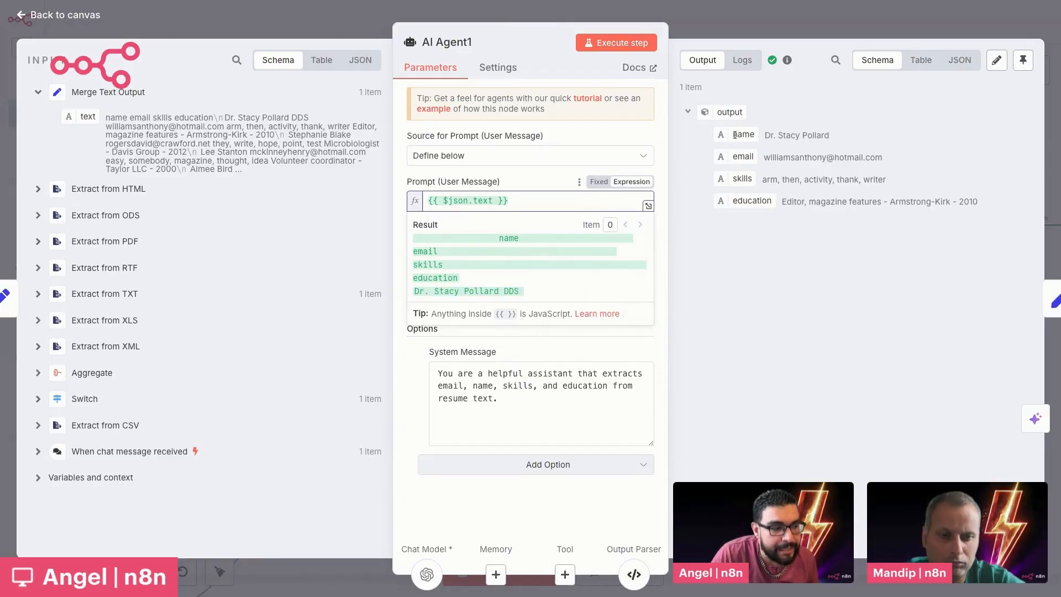
mouse_move(748, 210)
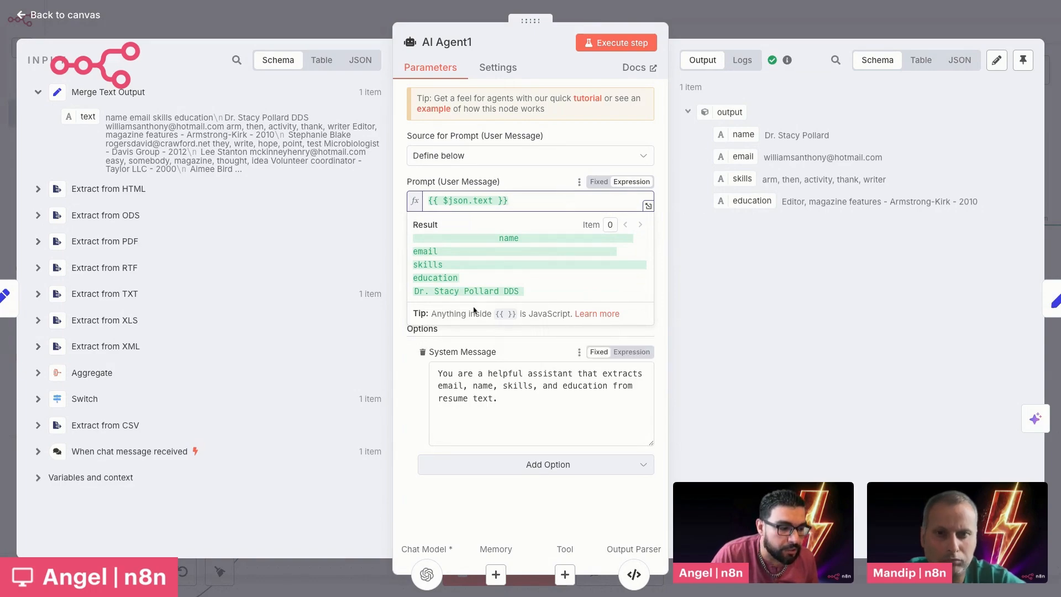
click(420, 261)
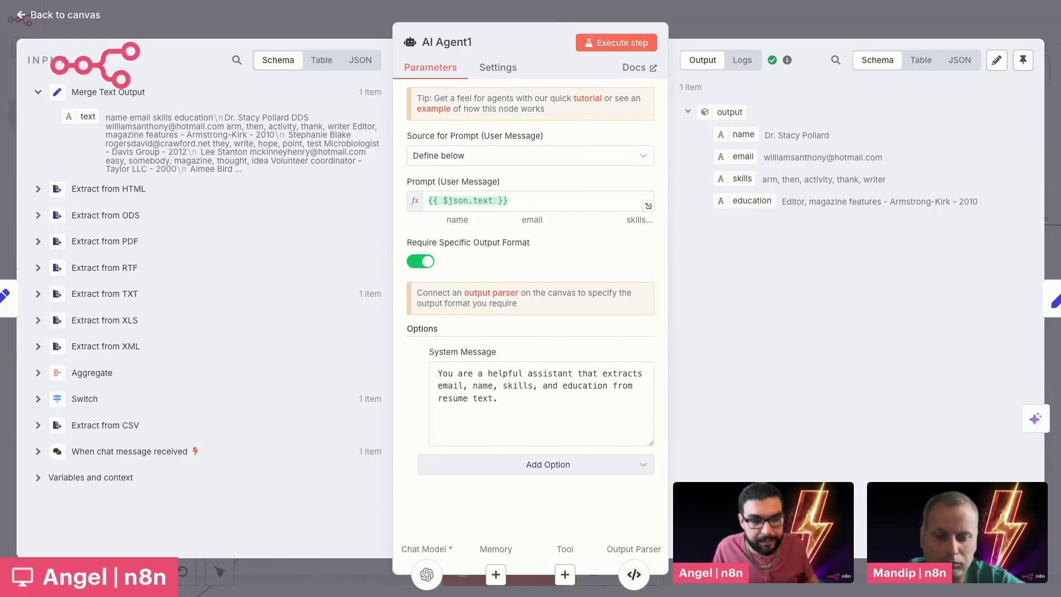
mouse_move(743, 188)
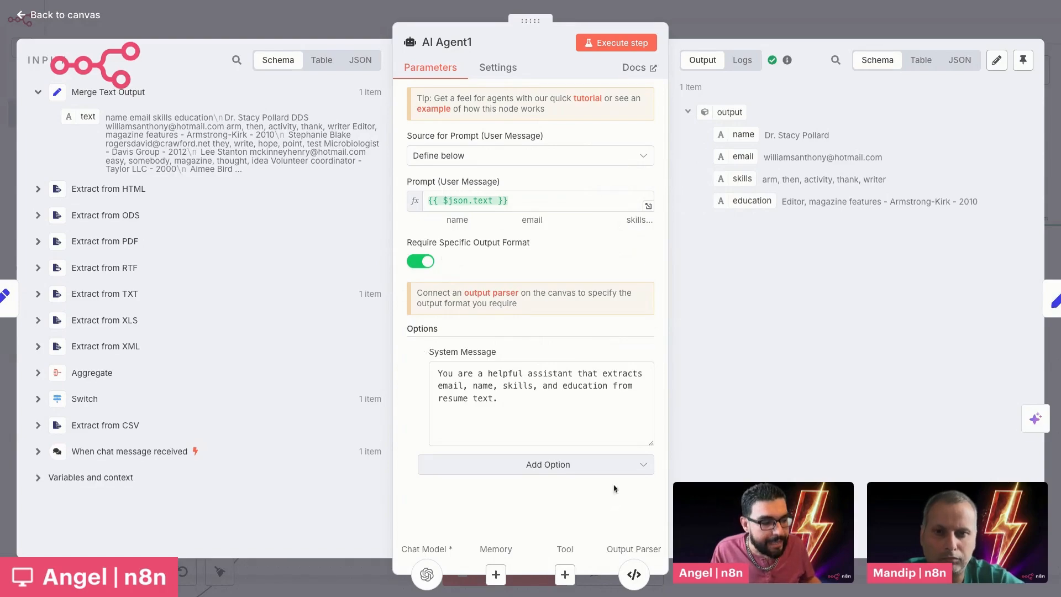
Close AI Agent1 and return to the canvas around the agent and Validate Output
click(62, 14)
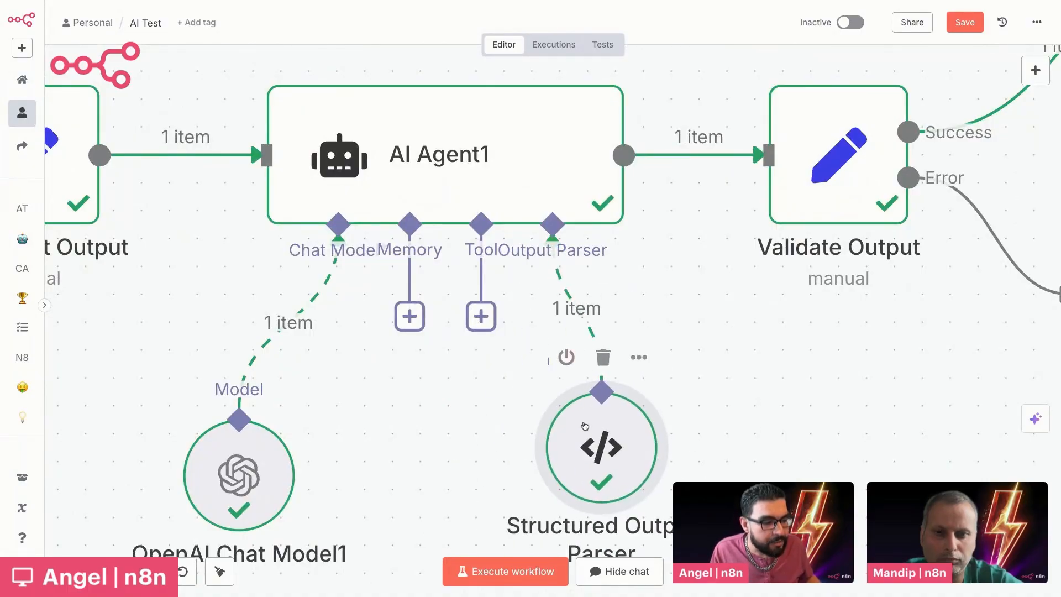
double_click(600, 446)
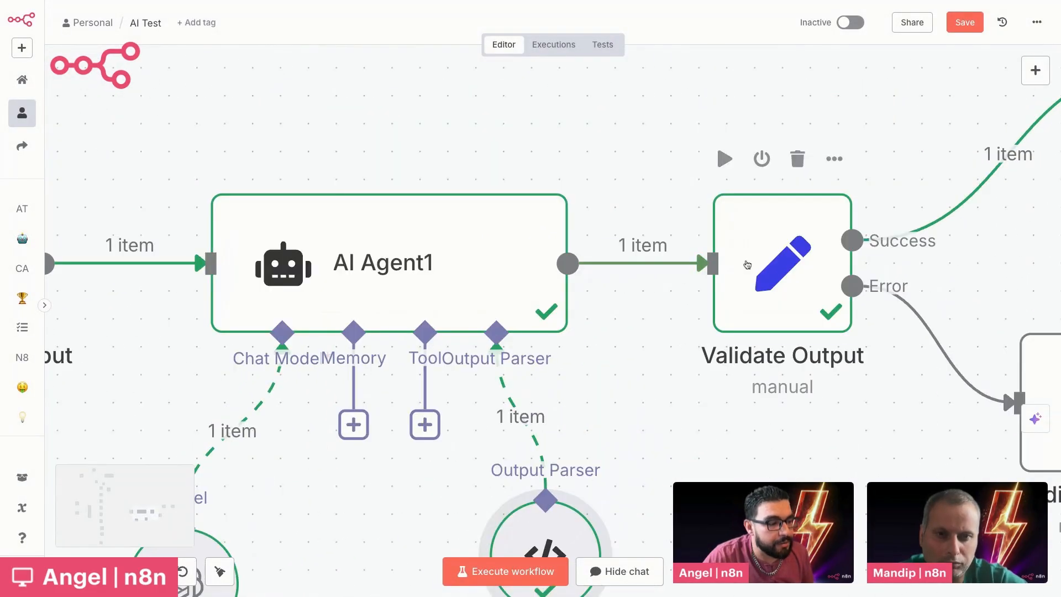
double_click(782, 263)
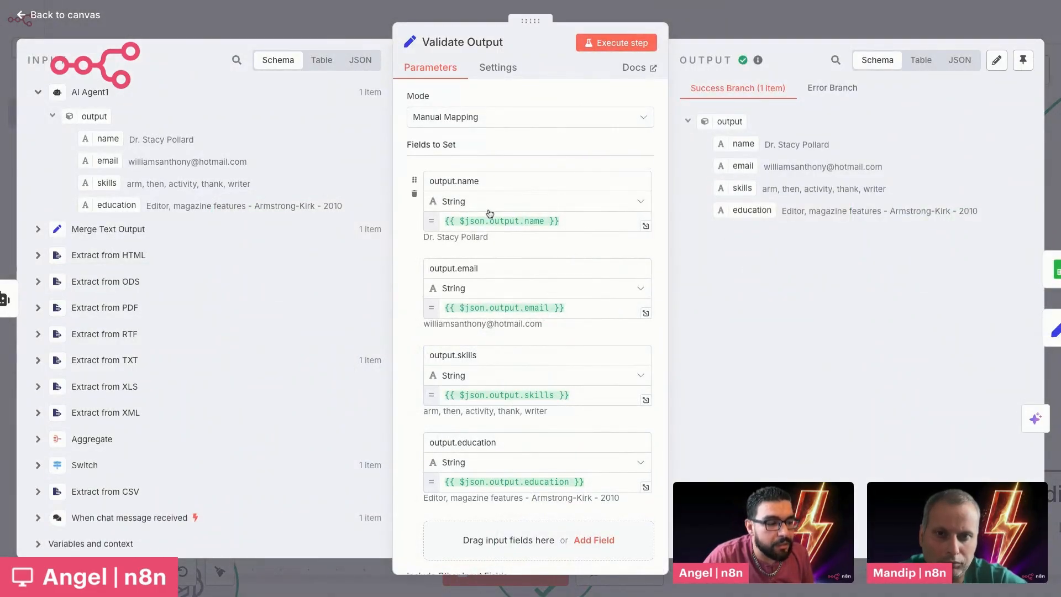
click(501, 222)
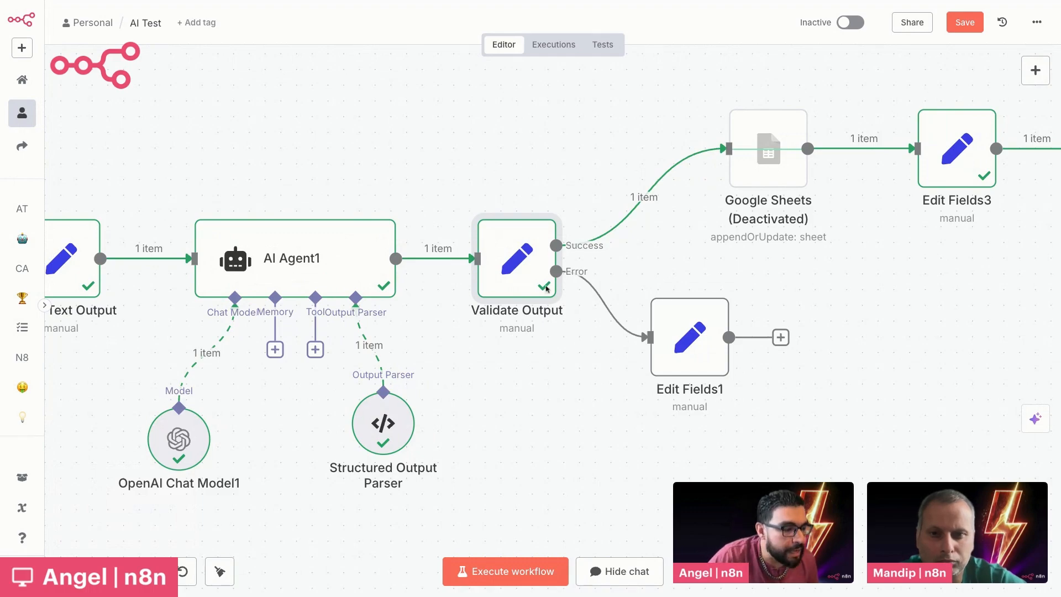
mouse_move(532, 280)
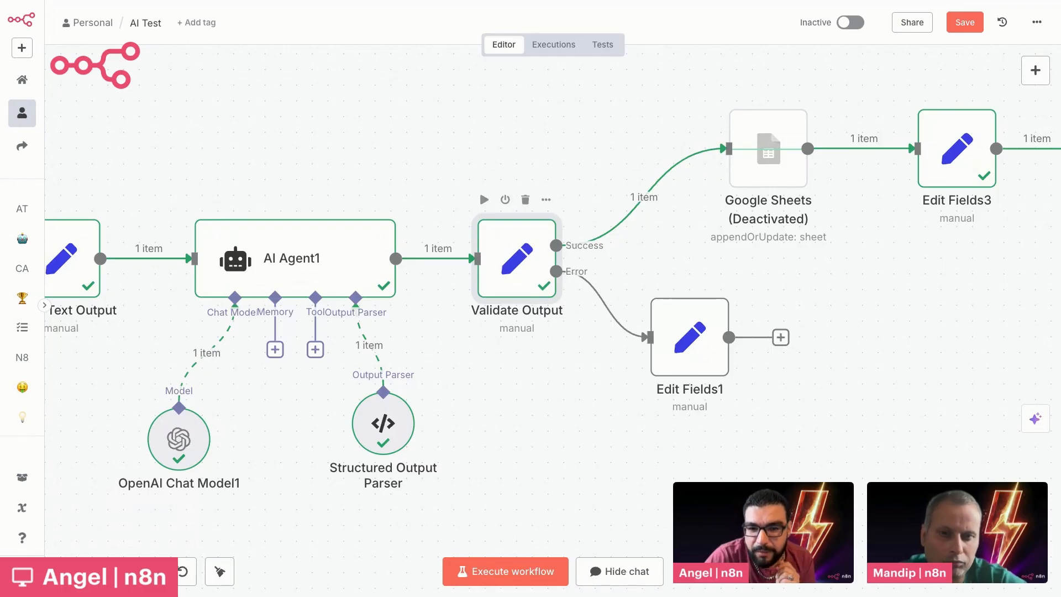
mouse_move(379, 223)
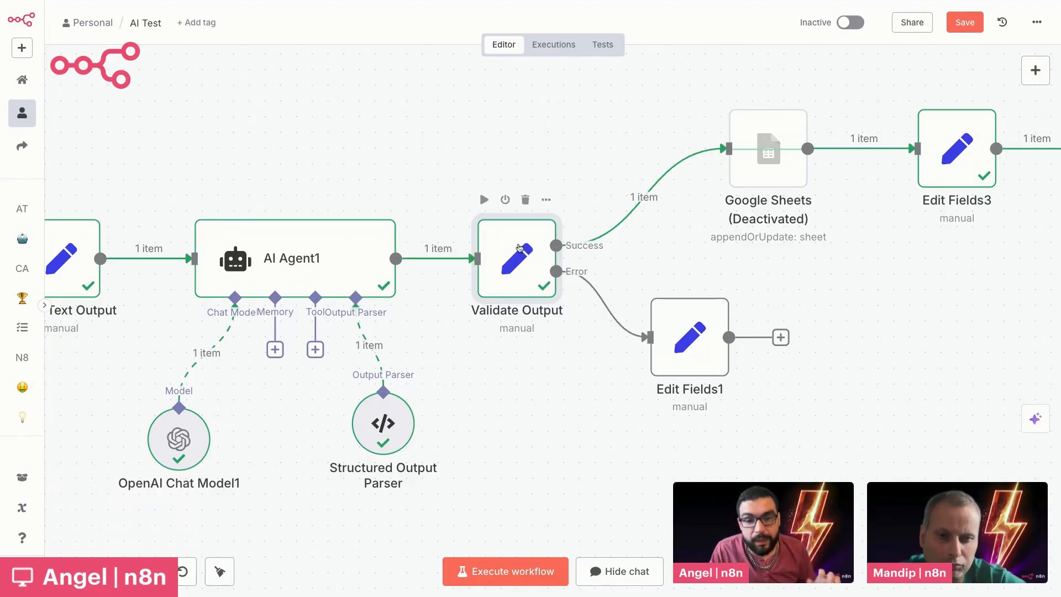
double_click(516, 257)
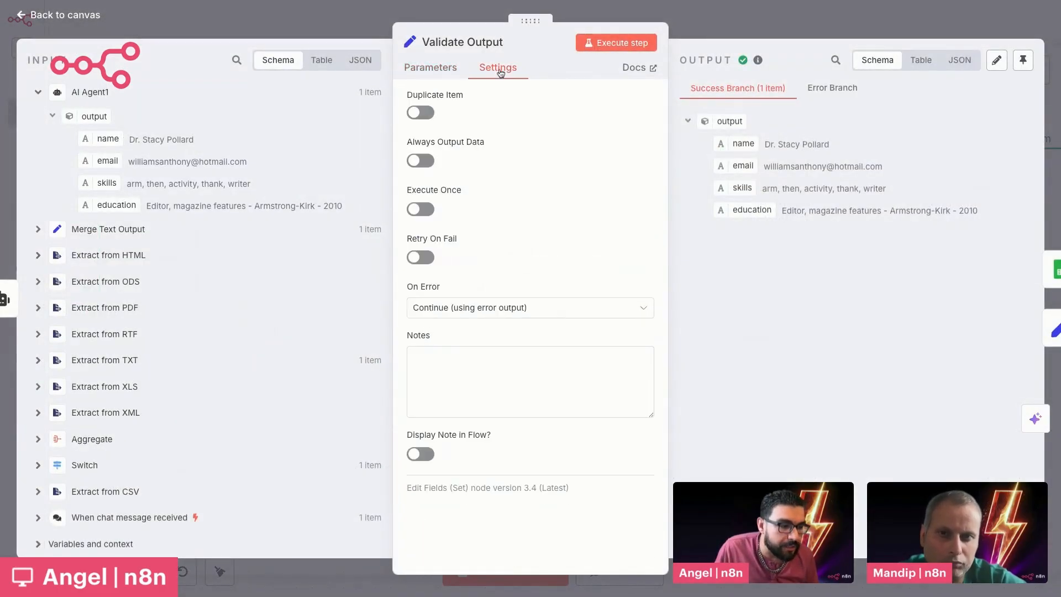
mouse_move(445, 290)
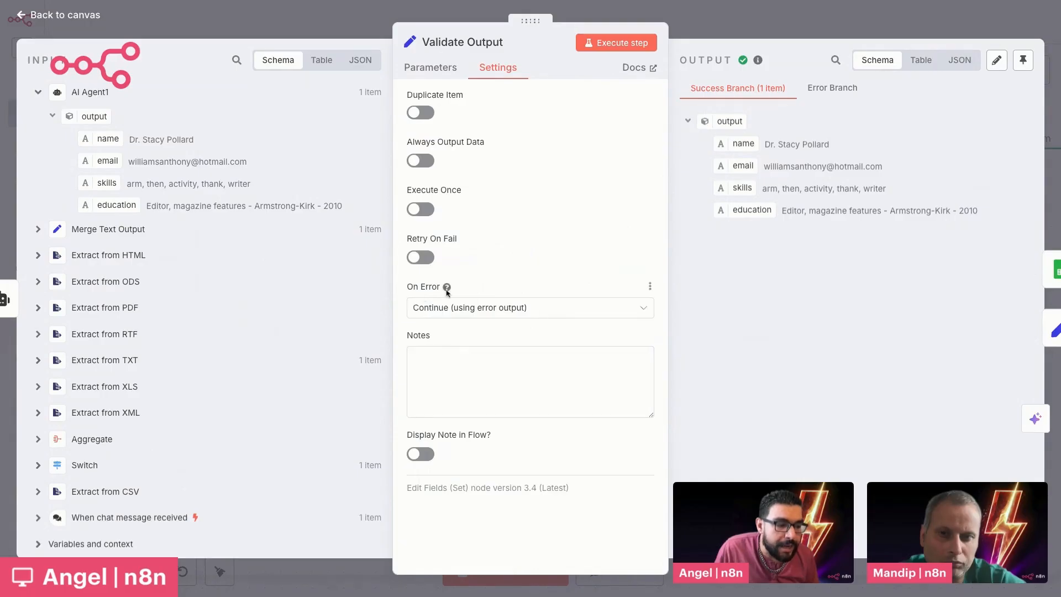
click(530, 307)
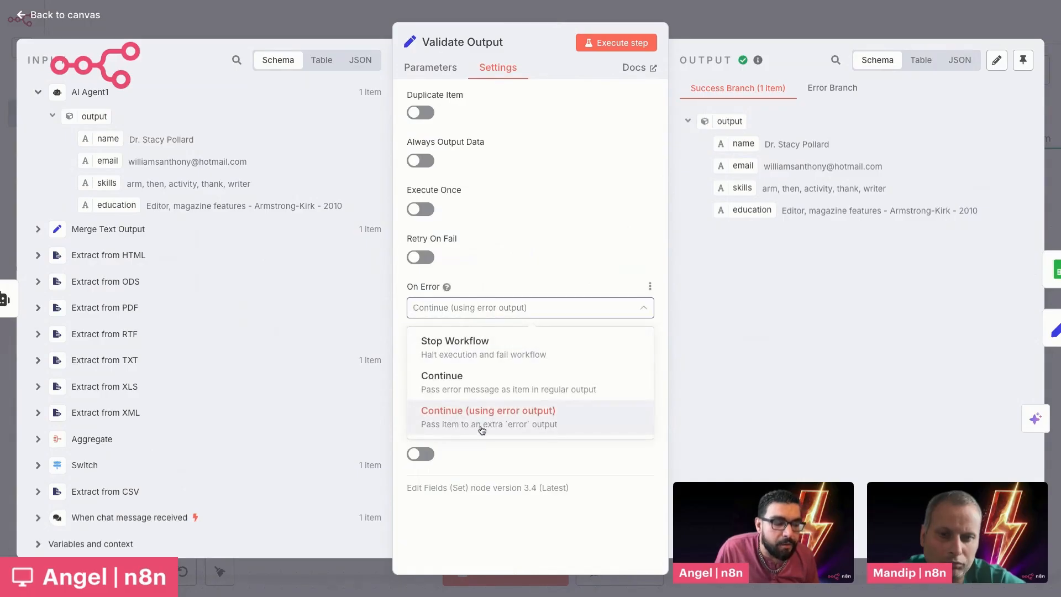
click(487, 410)
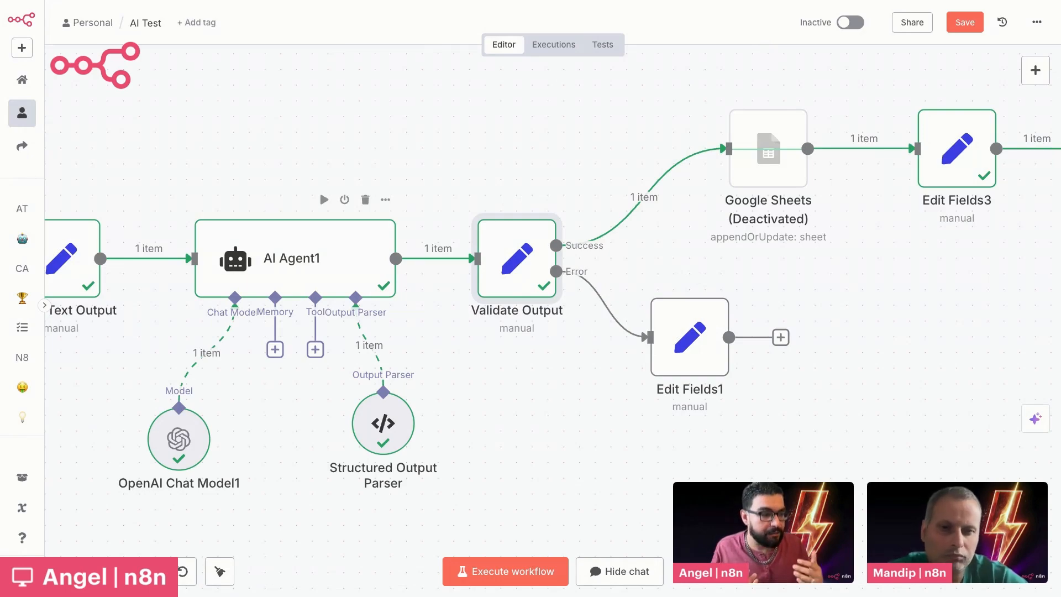
mouse_move(630, 311)
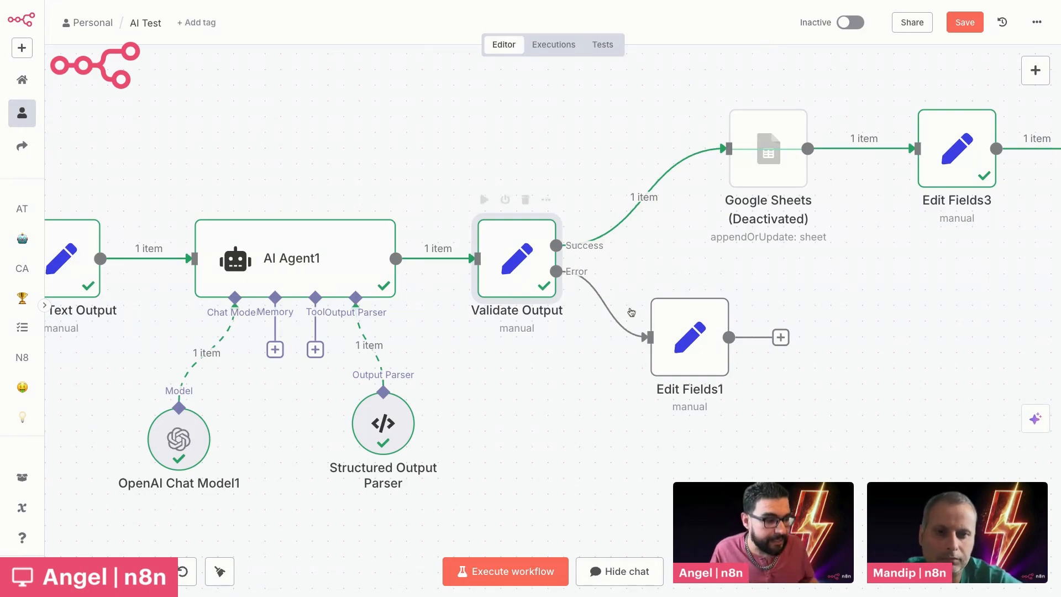
Review Edit Fields1's output value 'Unable to parse the agent outputs' on the error branch
double_click(689, 339)
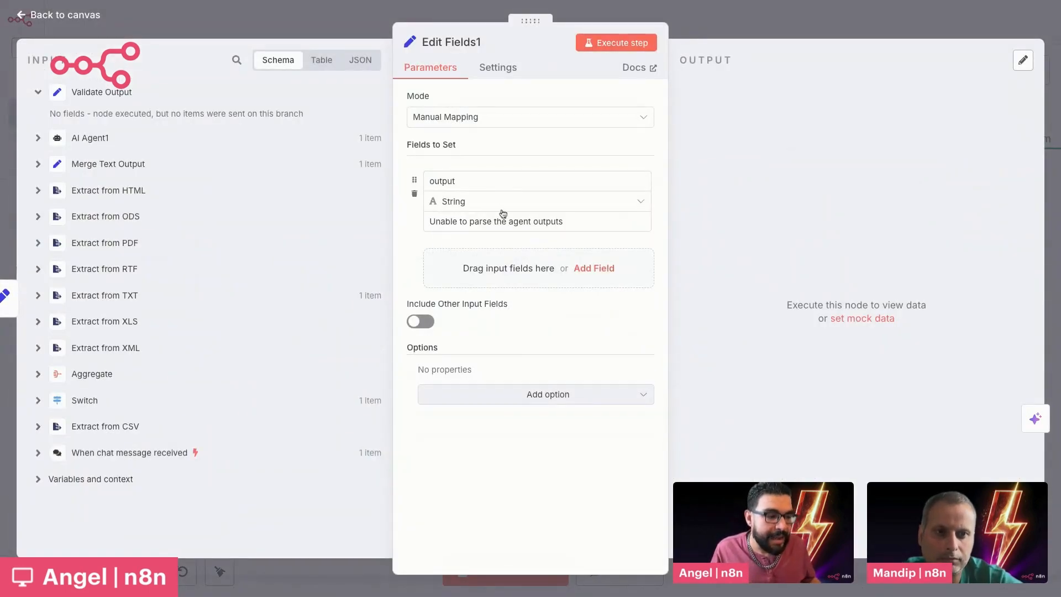
click(495, 221)
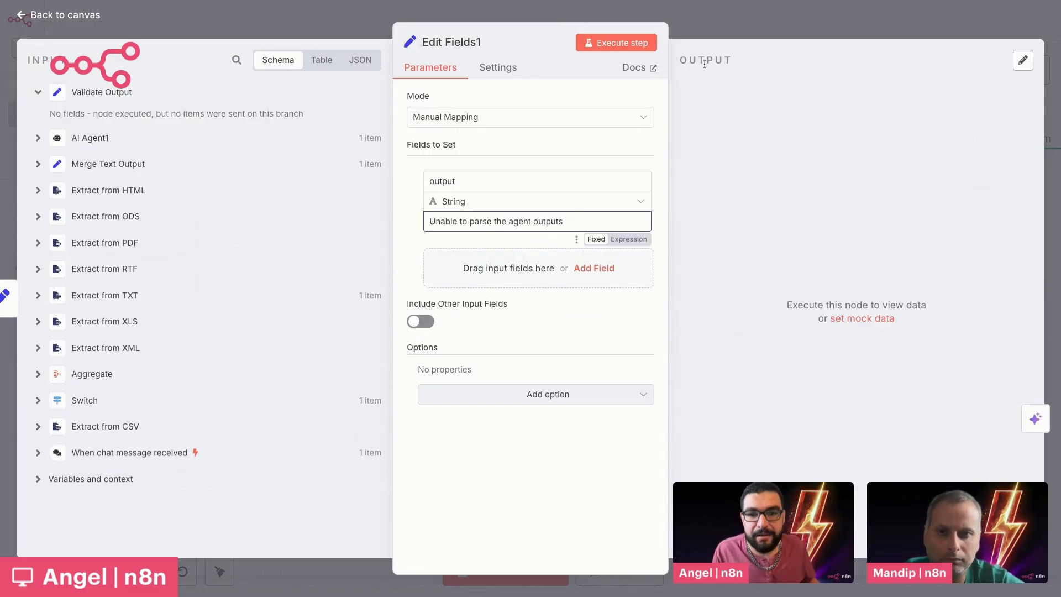
mouse_move(710, 32)
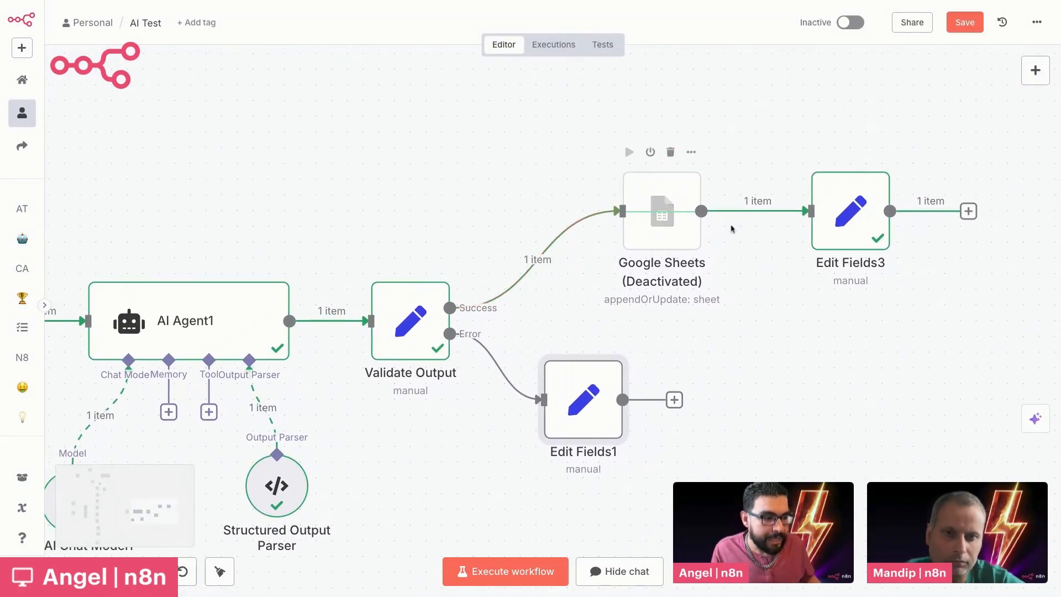
double_click(850, 210)
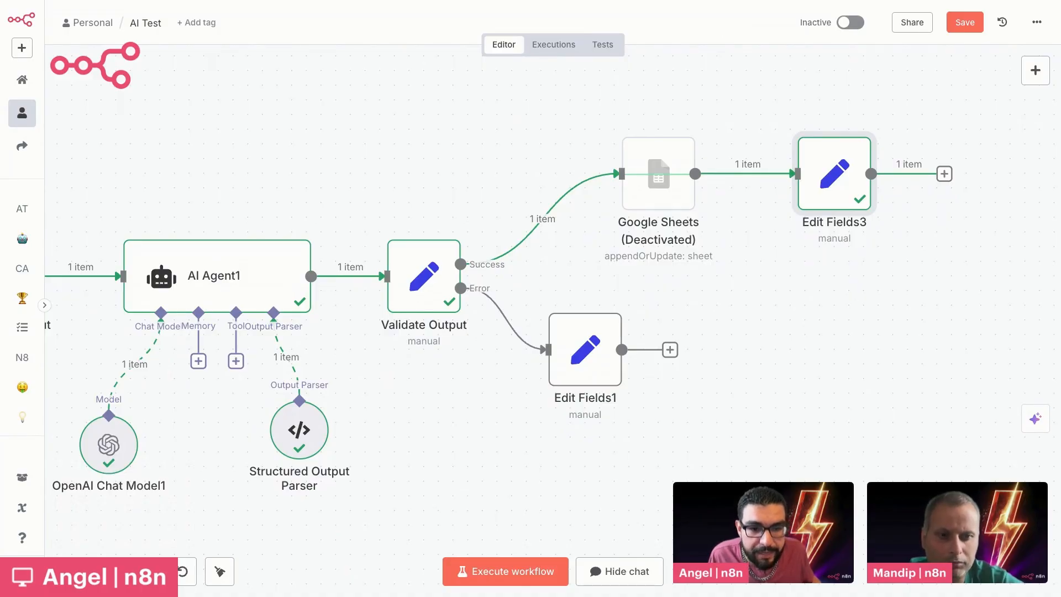
mouse_move(376, 348)
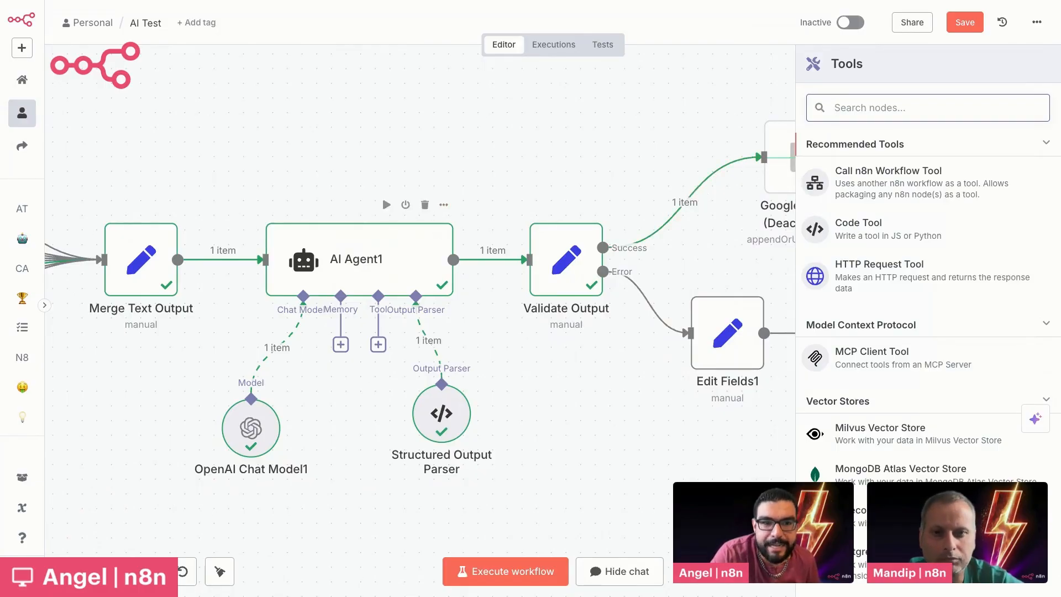
mouse_move(400, 255)
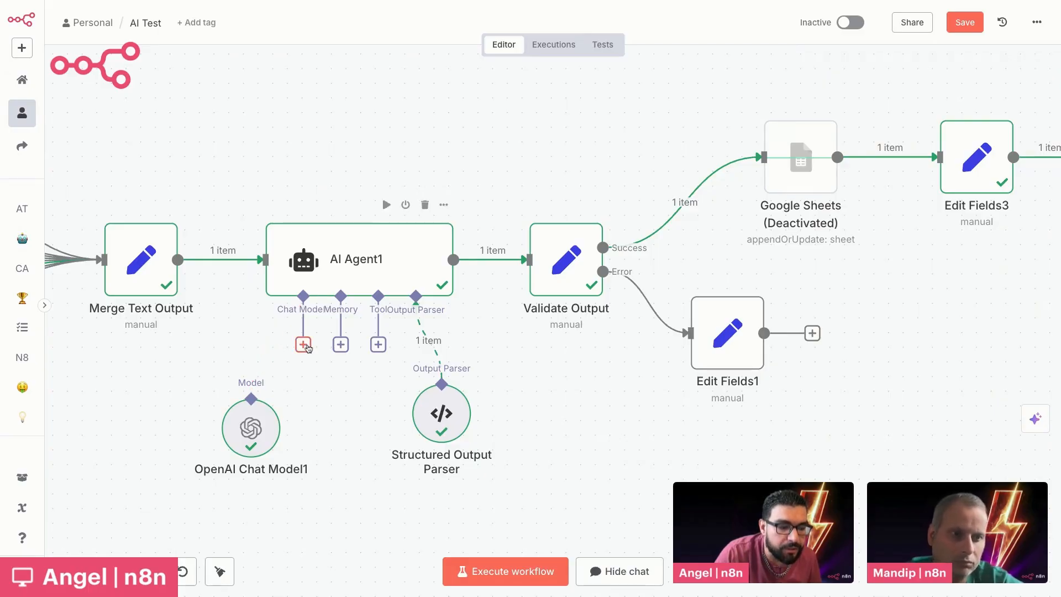
Bring up the list of chat models attachable to AI Agent1
click(303, 343)
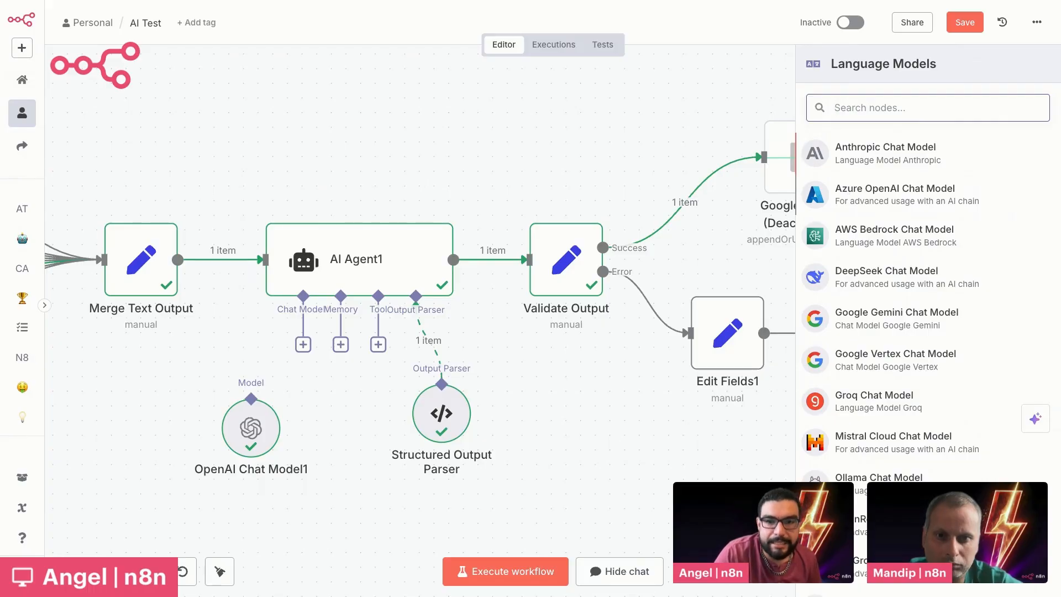
Scroll through the language models list offered for AI Agent1's chat model
scroll(down, 3)
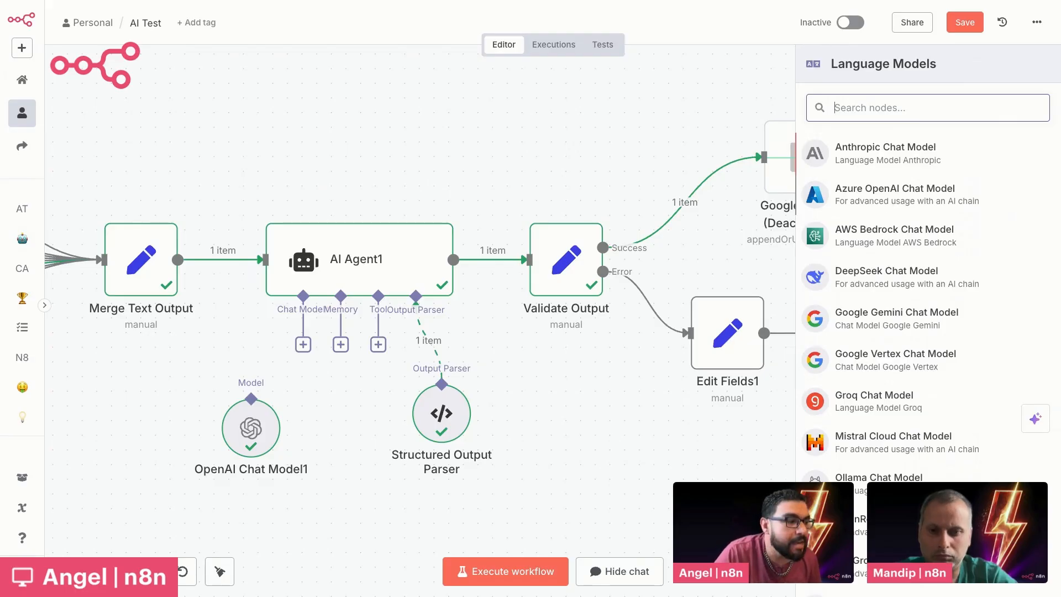
mouse_move(839, 198)
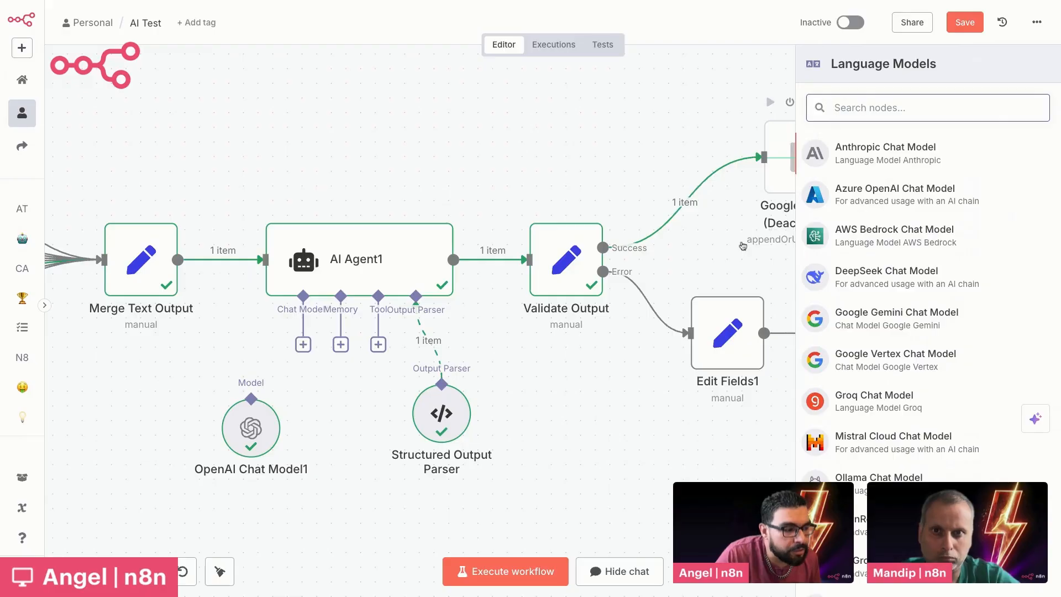
Scroll further down the language models list to the OpenRouter Chat Model entry
scroll(down, 3)
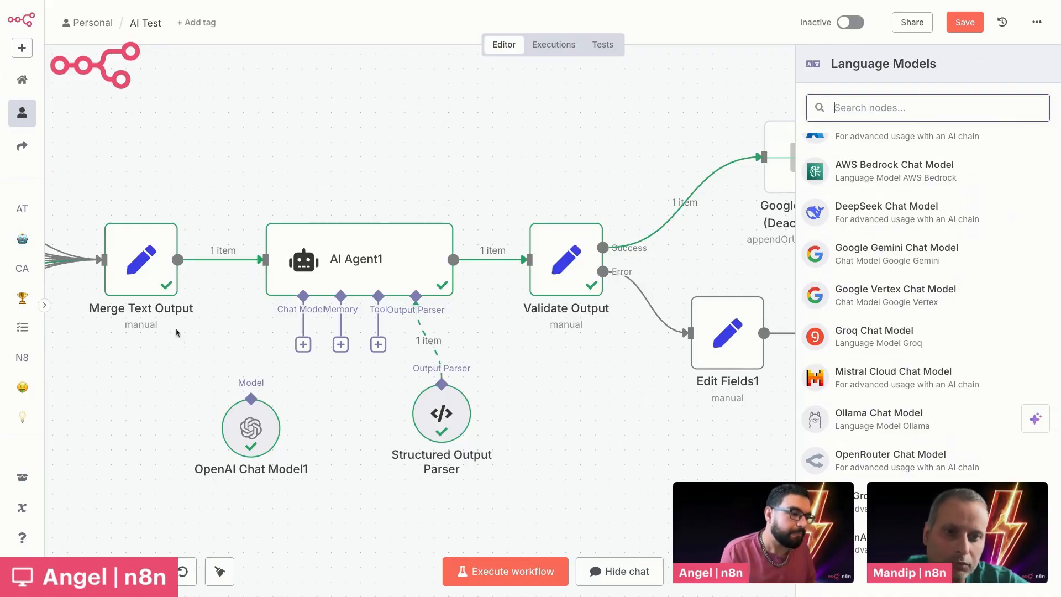
mouse_move(387, 103)
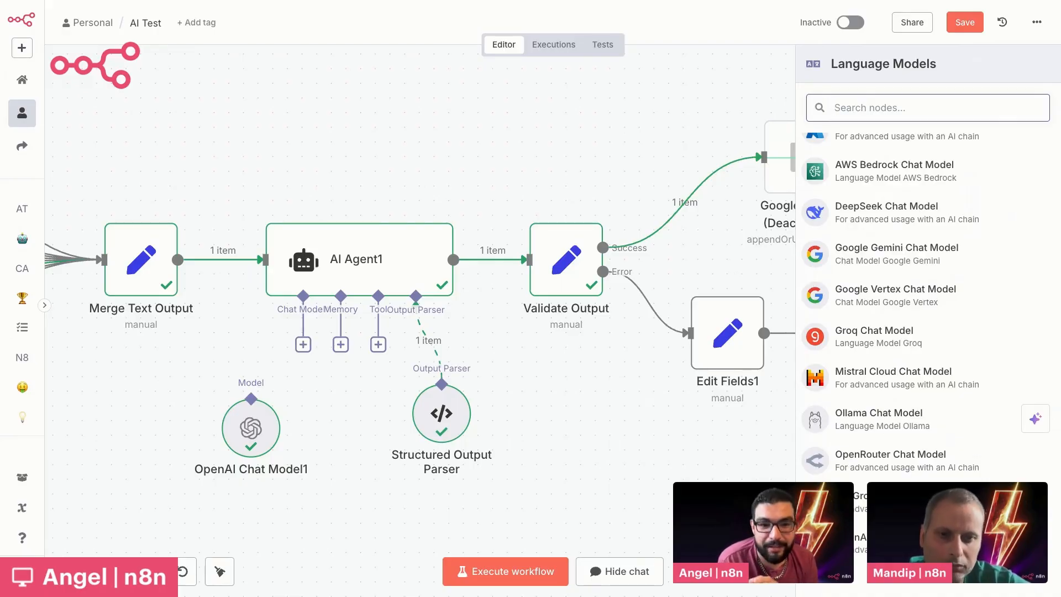
mouse_move(386, 88)
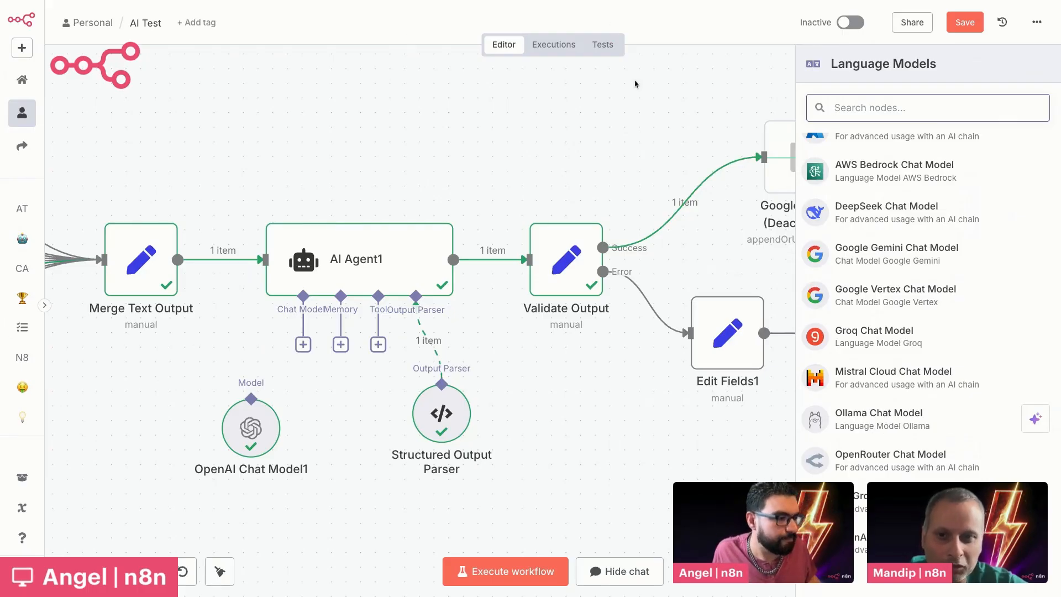
mouse_move(732, 110)
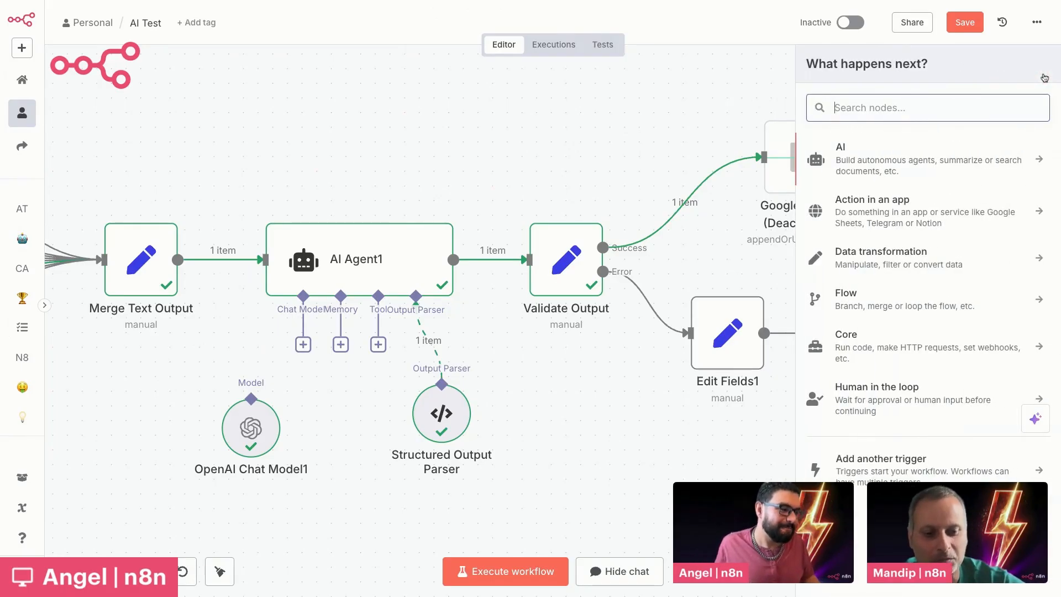
Show the AI Nodes category in the node catalogue
click(841, 159)
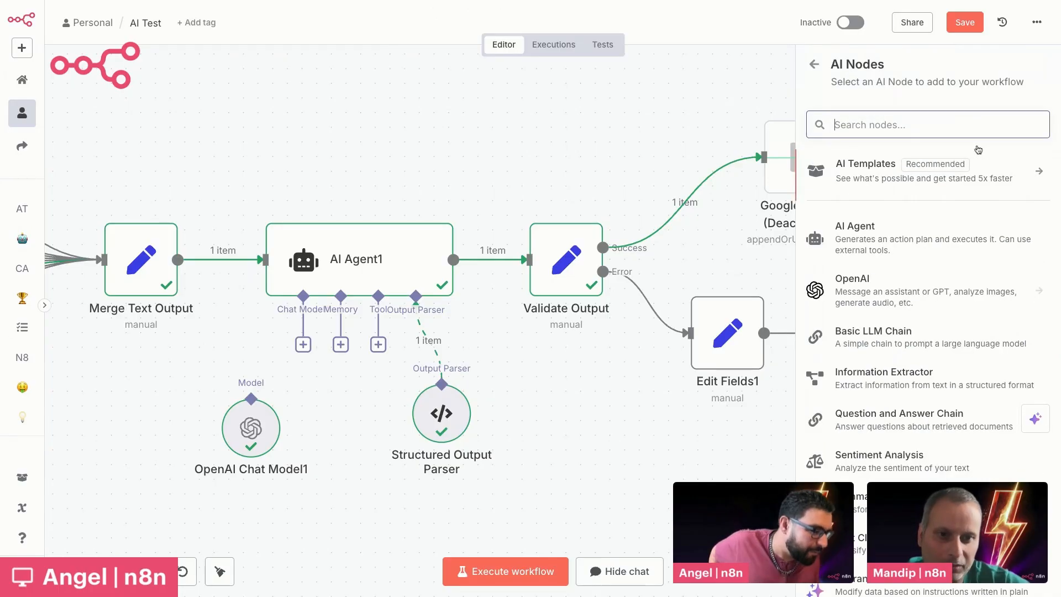
mouse_move(861, 213)
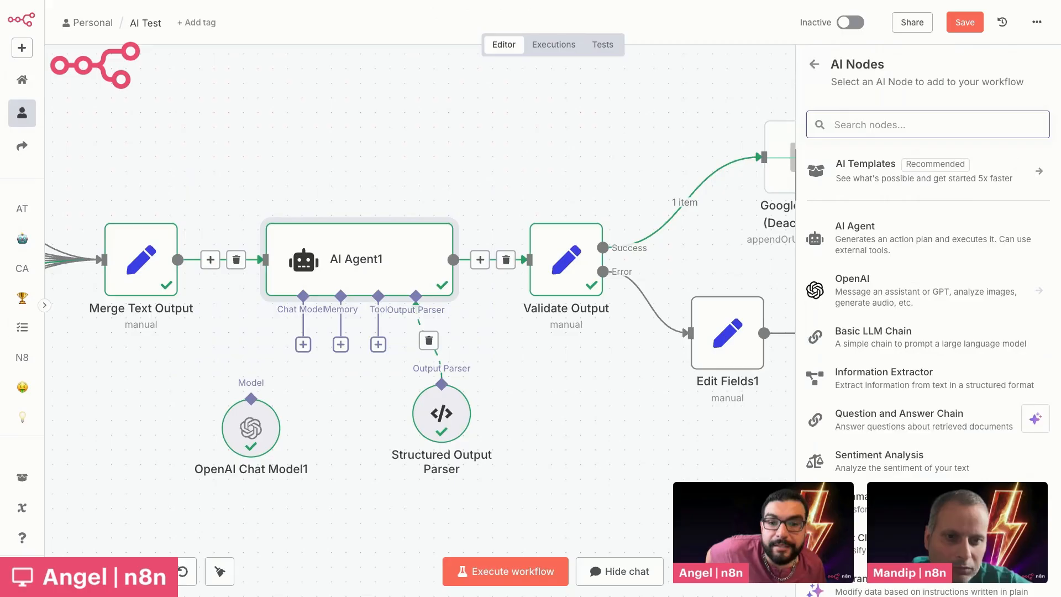
mouse_move(880, 291)
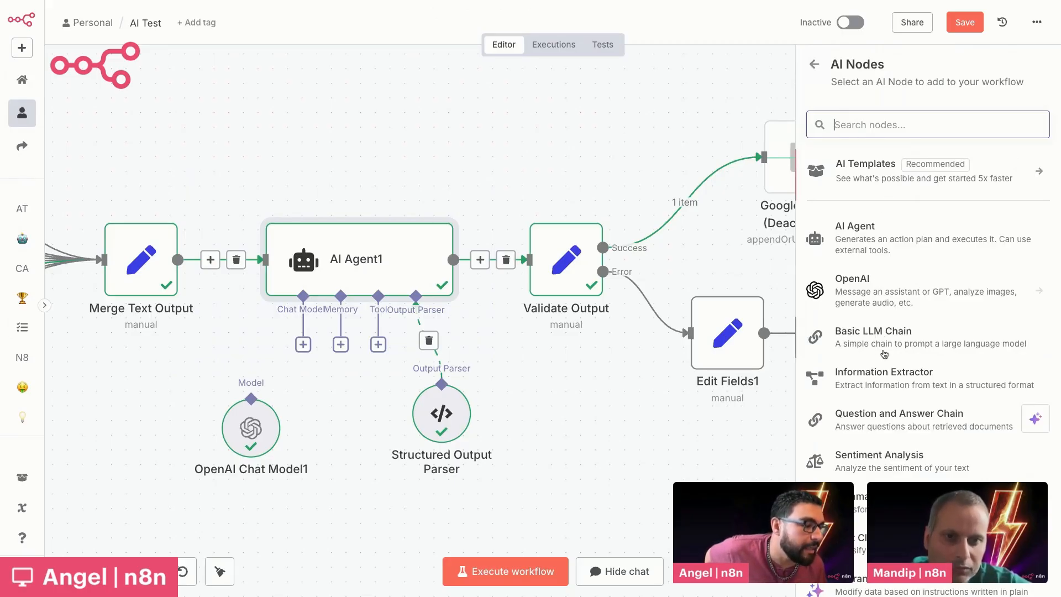
mouse_move(891, 382)
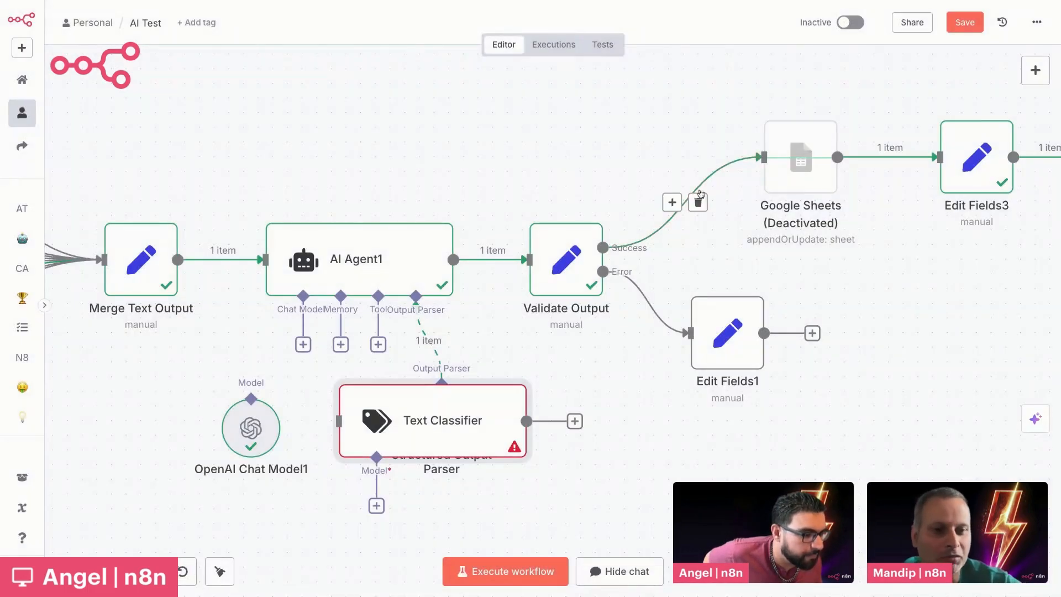
Set Text to Classify to 'Input' and add two categories with descriptions, the second 'This is a sad email'
double_click(442, 420)
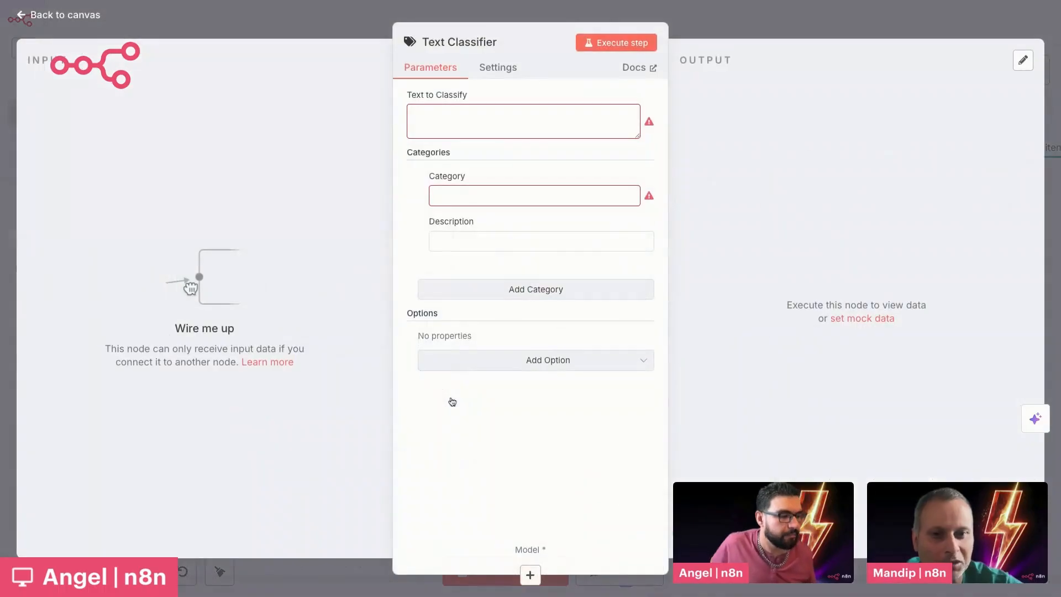
click(523, 120)
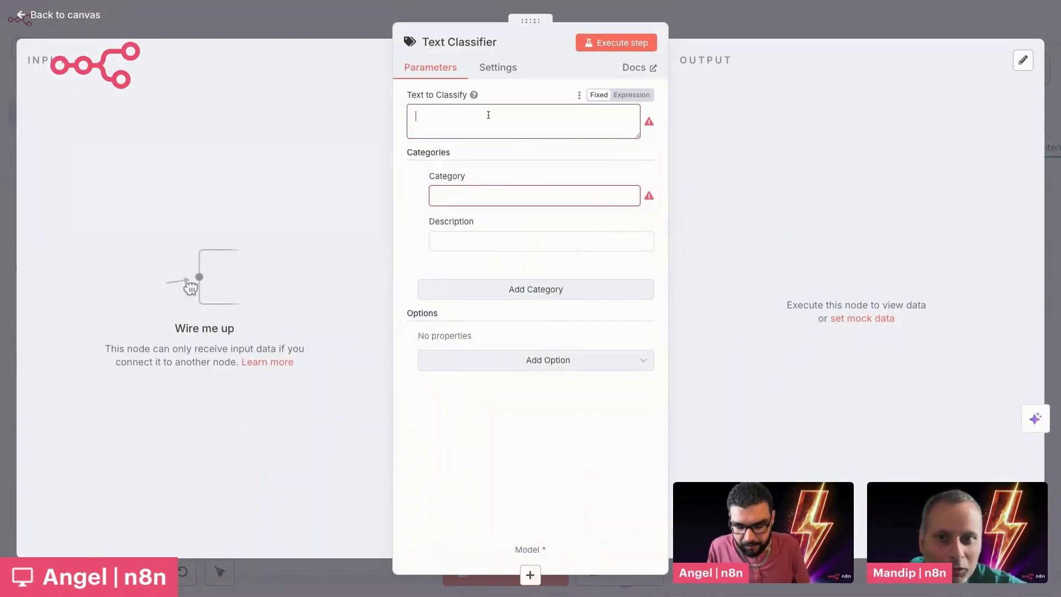
text(Input)
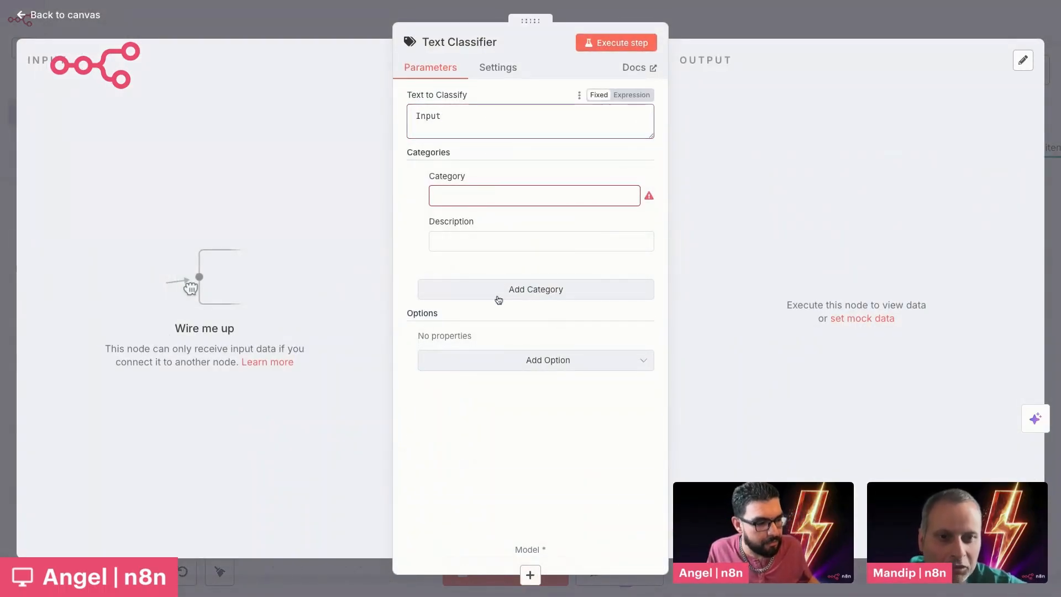
text(Ca)
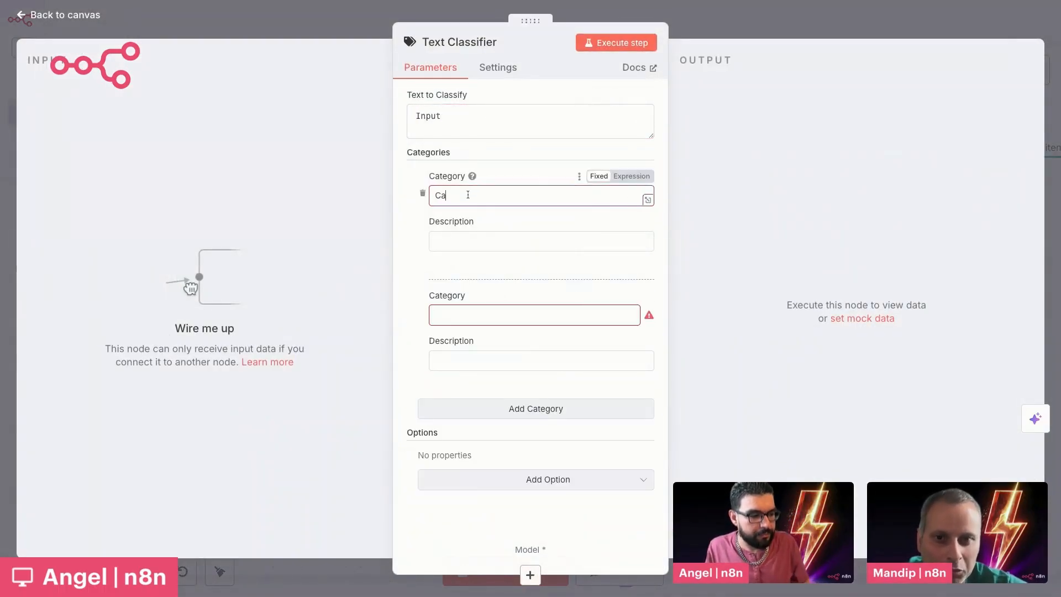
click(540, 241)
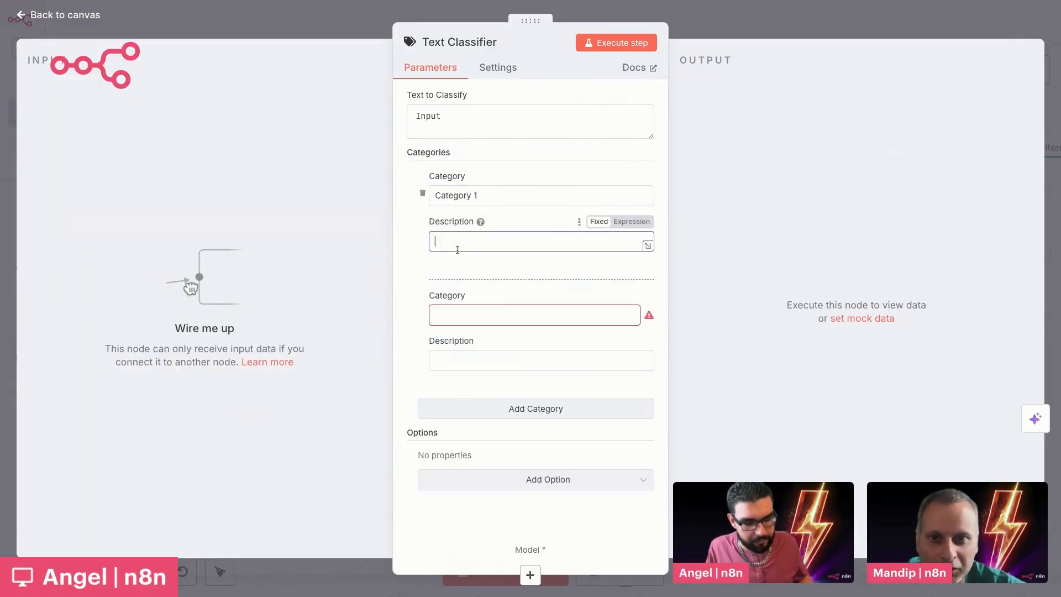
text(This is an email that is angry)
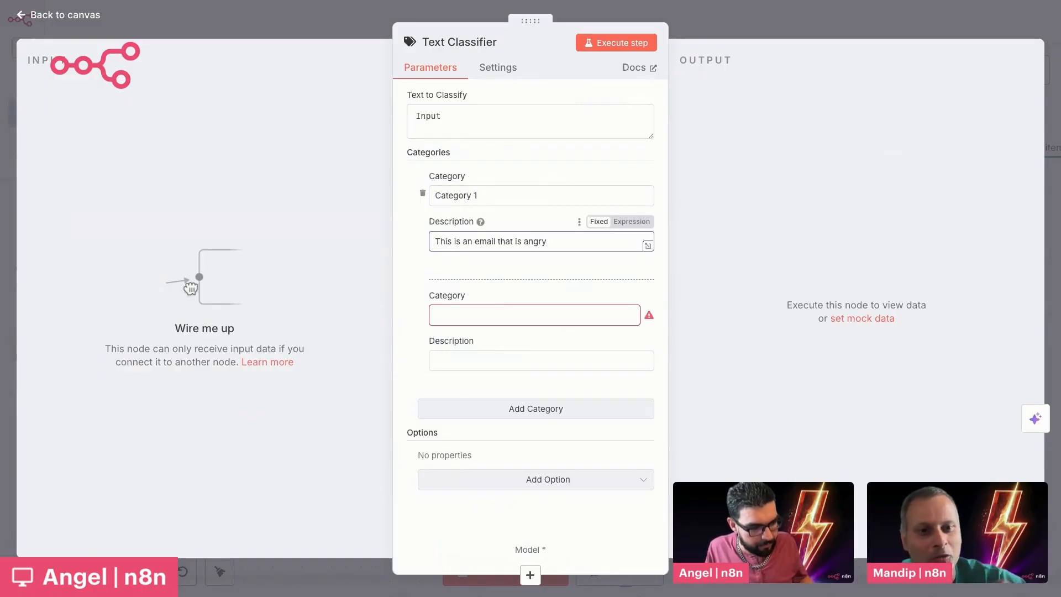
text(Category 2)
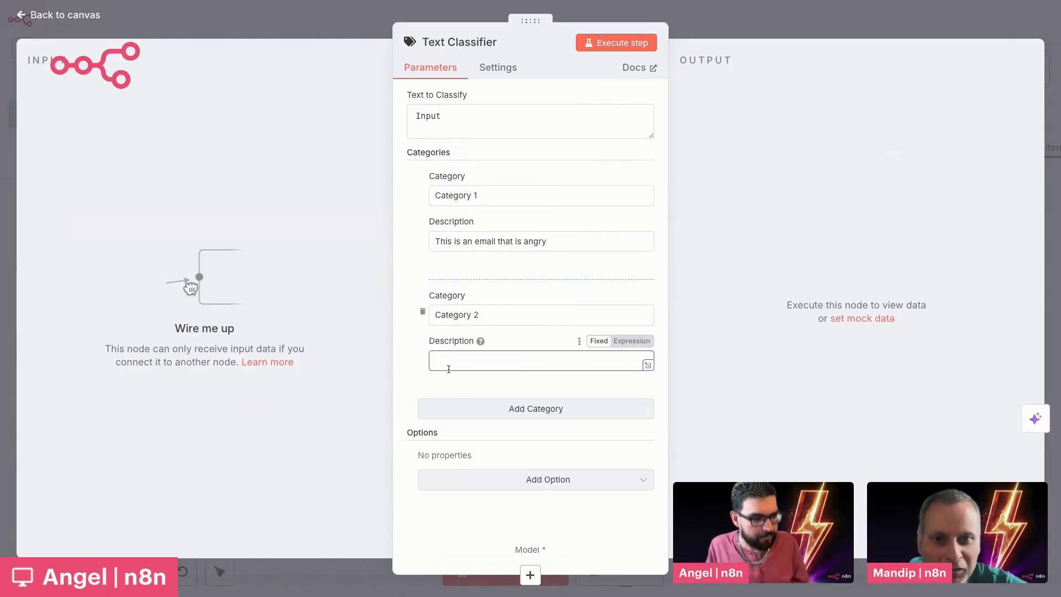
text(This is a sad email)
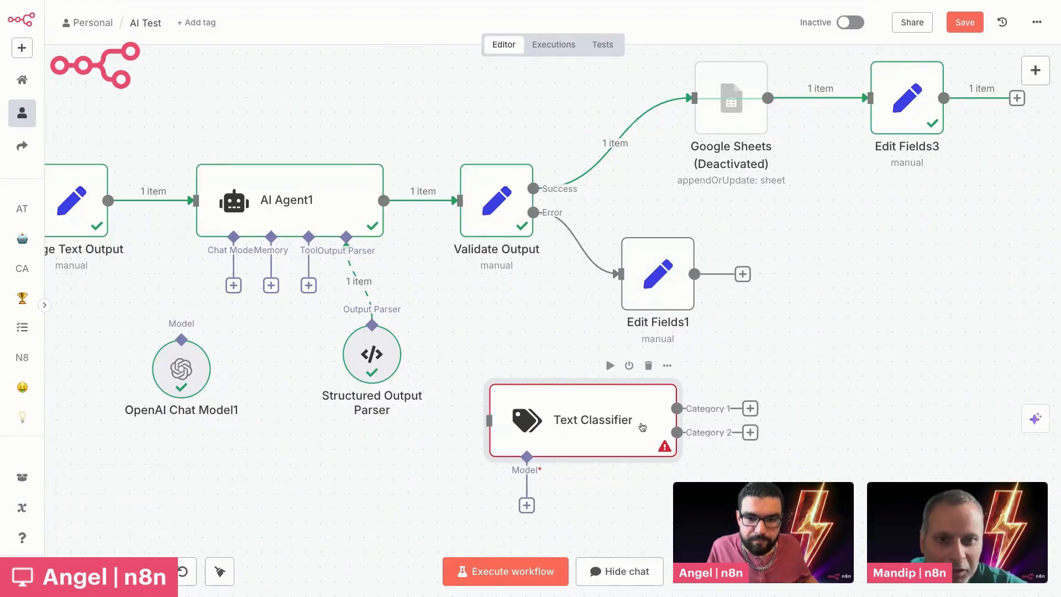
Rename the Text Classifier's two categories to 'Angry' and 'Sad'
double_click(583, 420)
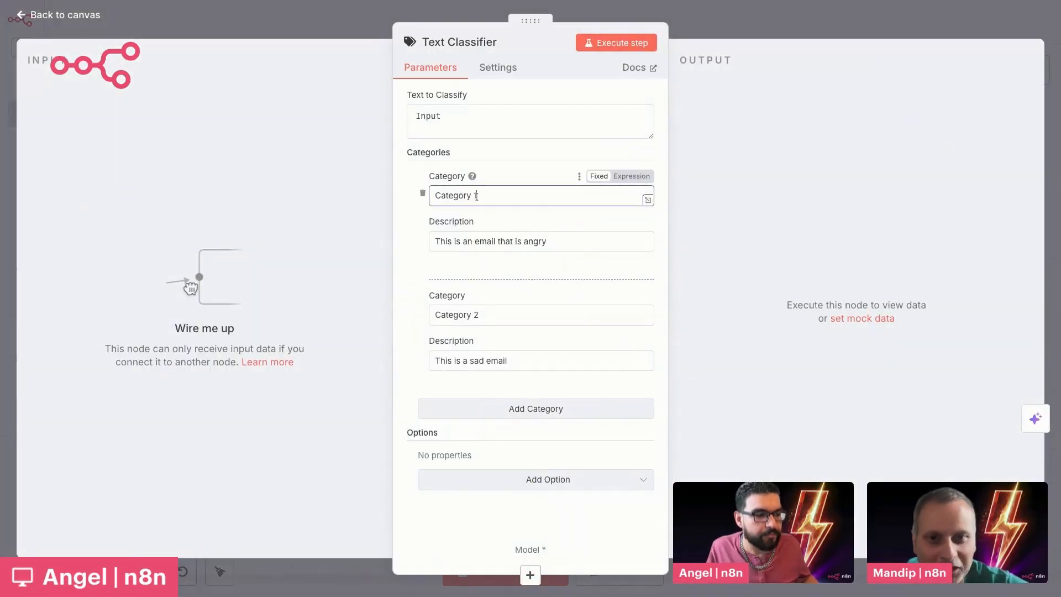
text(Angry)
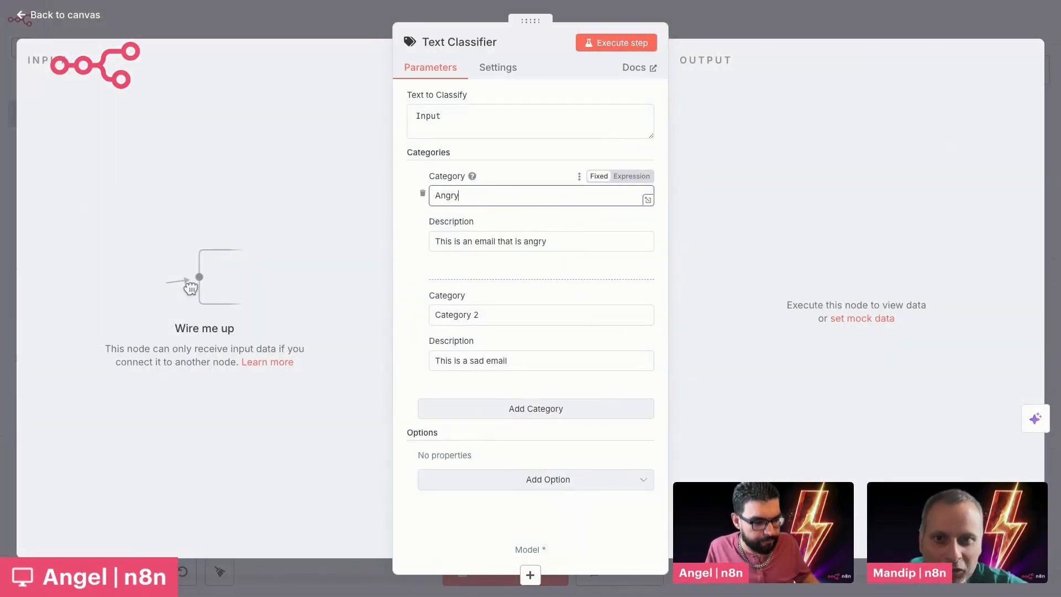
text(Sad)
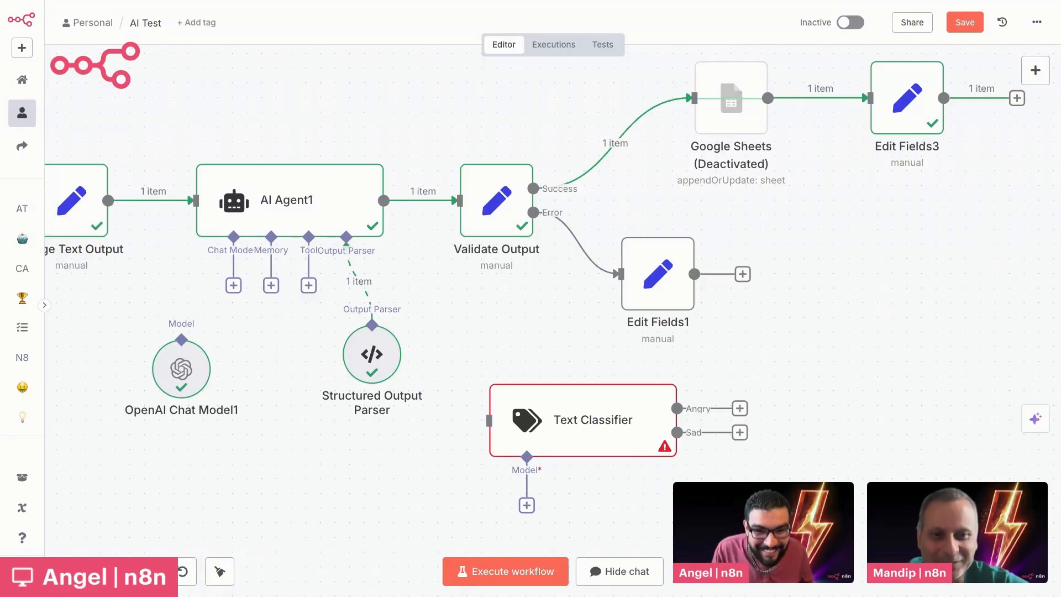
Save the workflow with the unconnected Text Classifier node
click(965, 22)
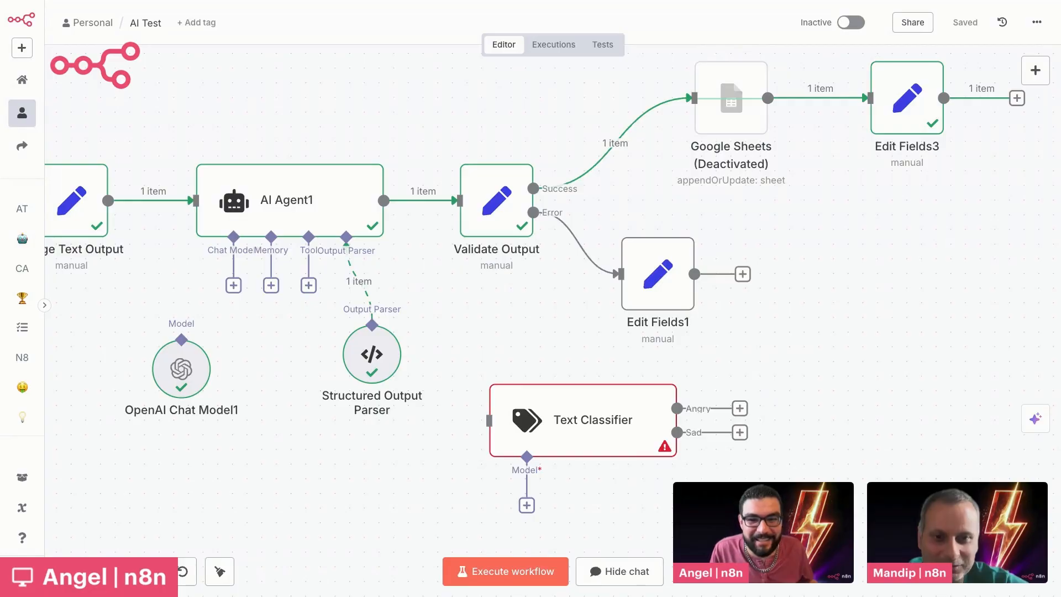
mouse_move(242, 357)
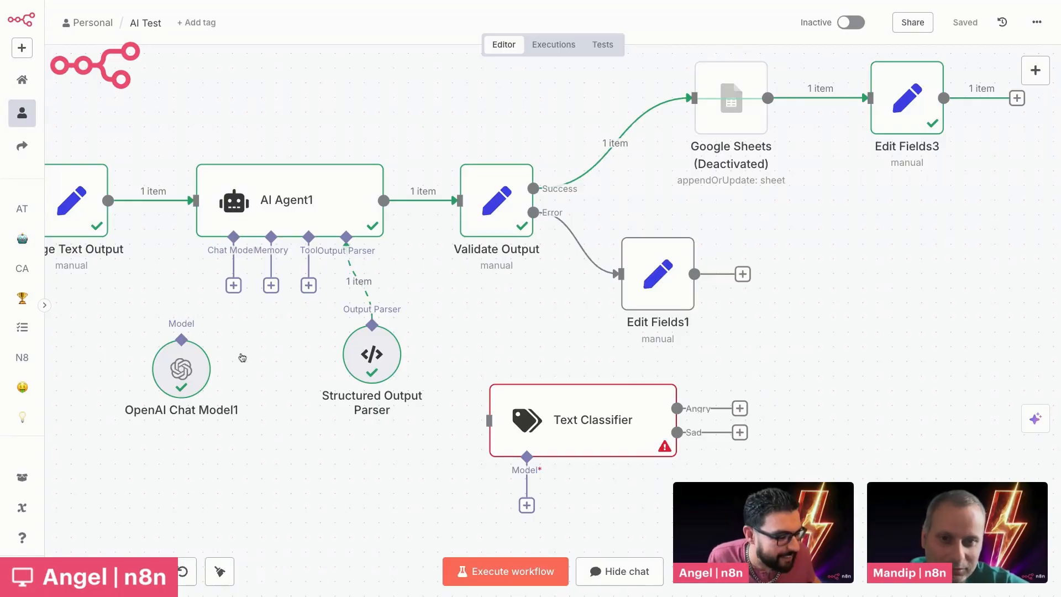